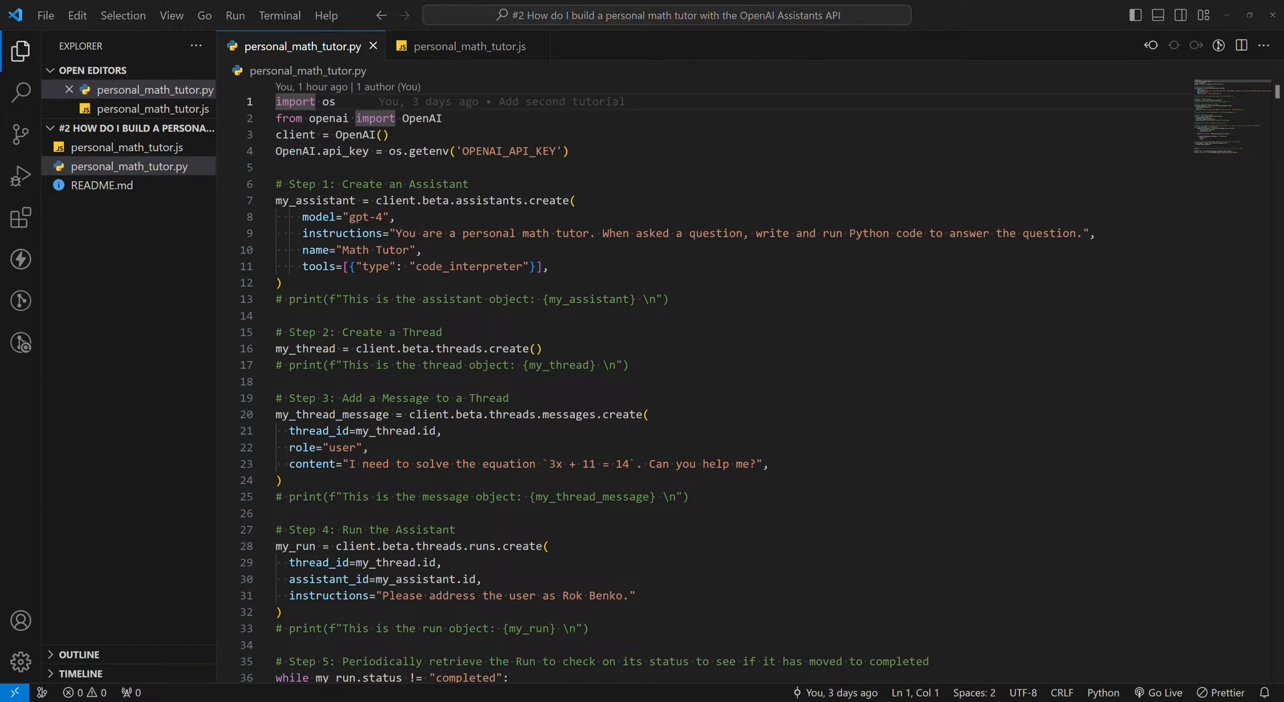
{"action": "mouse_move", "coordinate": [588, 303]}
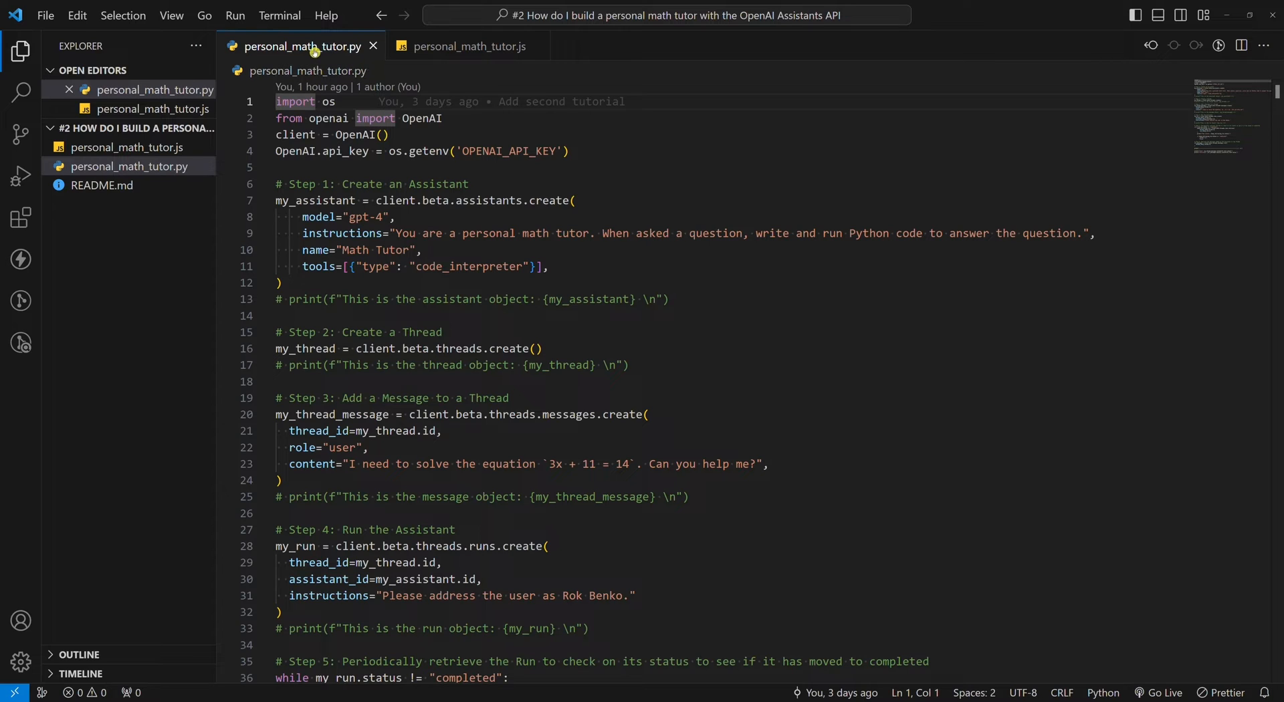
Step: Review the Node and Python tutor scripts, then run personal_math_tutor.py with Python in the terminal
{"action": "left_click", "coordinate": [466, 46]}
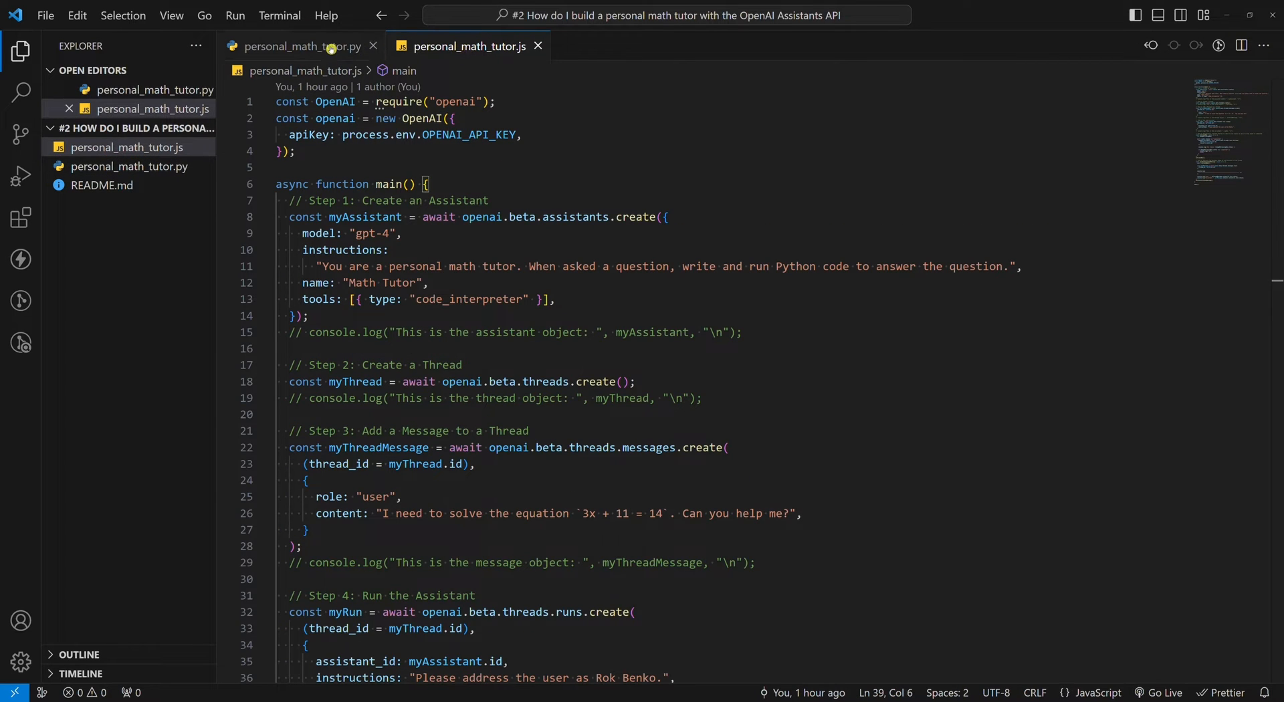
{"action": "left_click", "coordinate": [302, 46]}
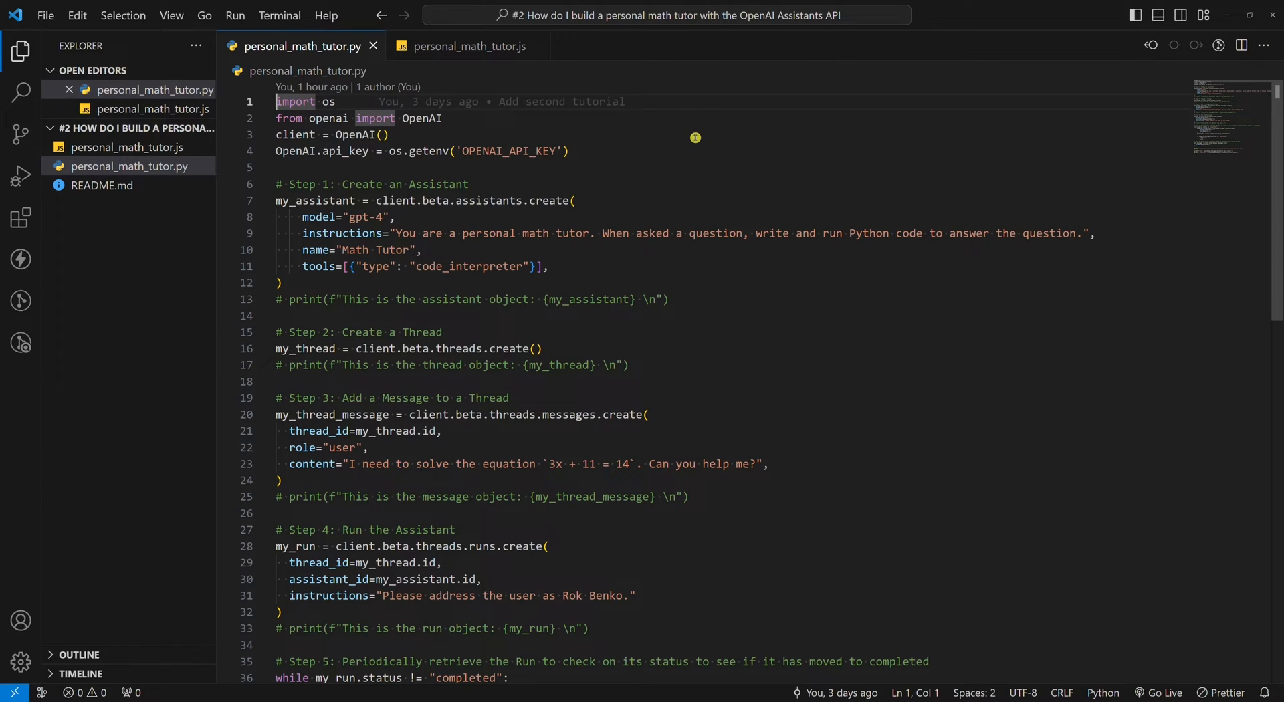
{"action": "mouse_move", "coordinate": [709, 142]}
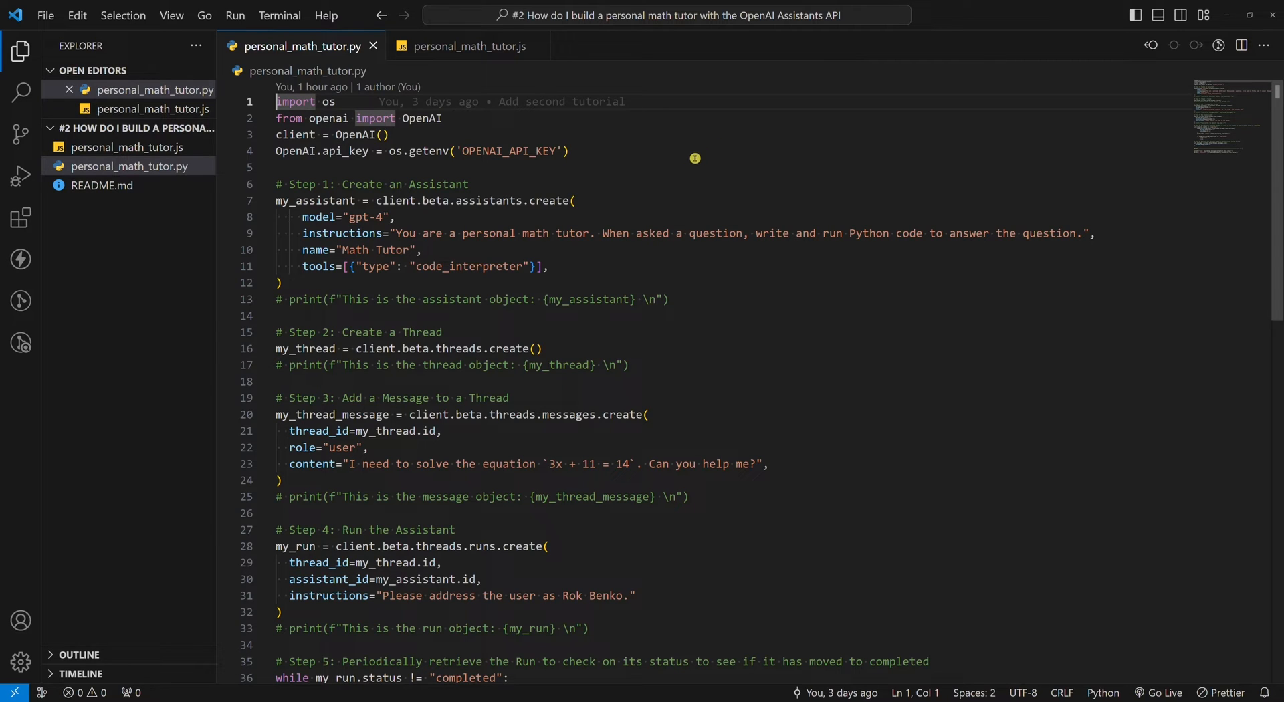
{"action": "mouse_move", "coordinate": [455, 188]}
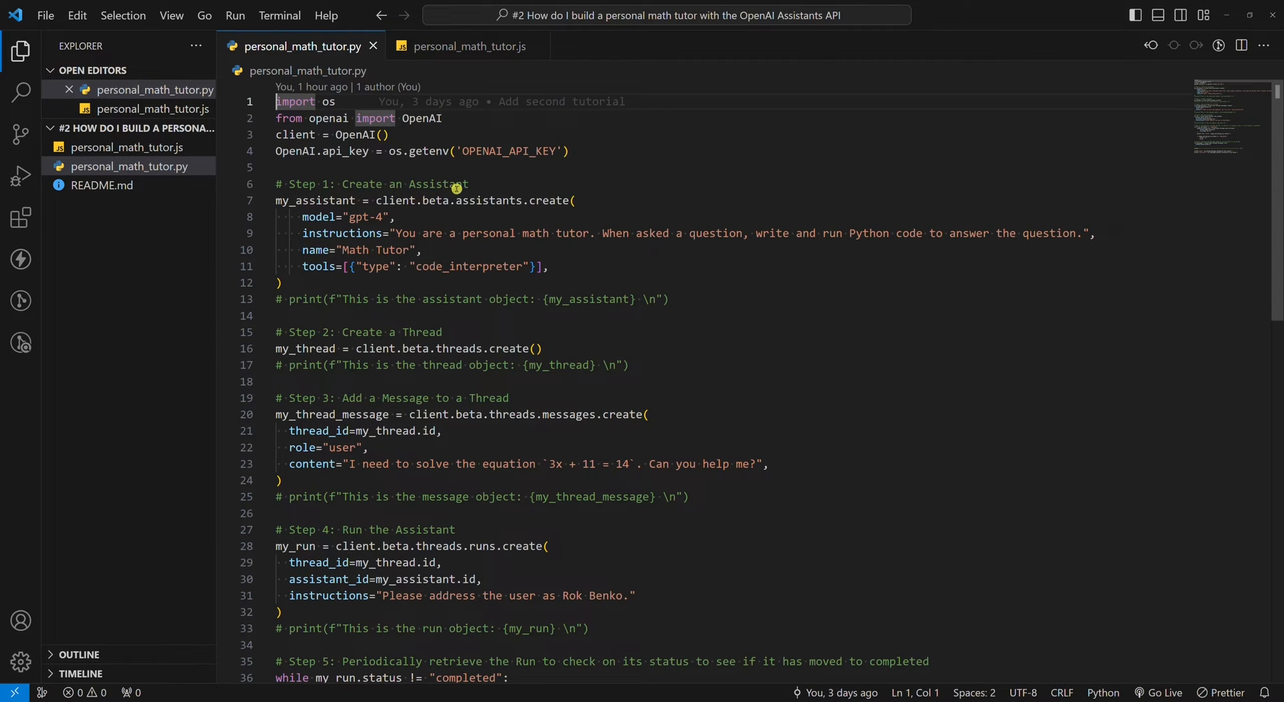
{"action": "mouse_move", "coordinate": [499, 197]}
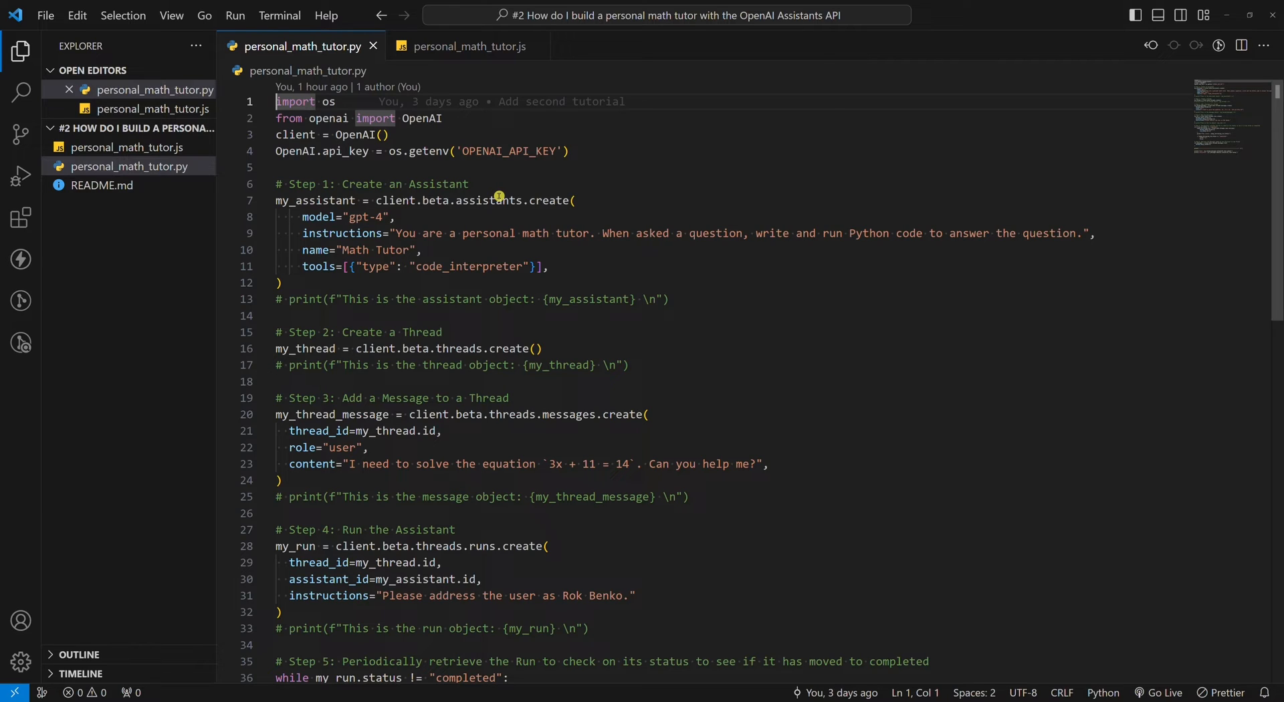
{"action": "mouse_move", "coordinate": [507, 200]}
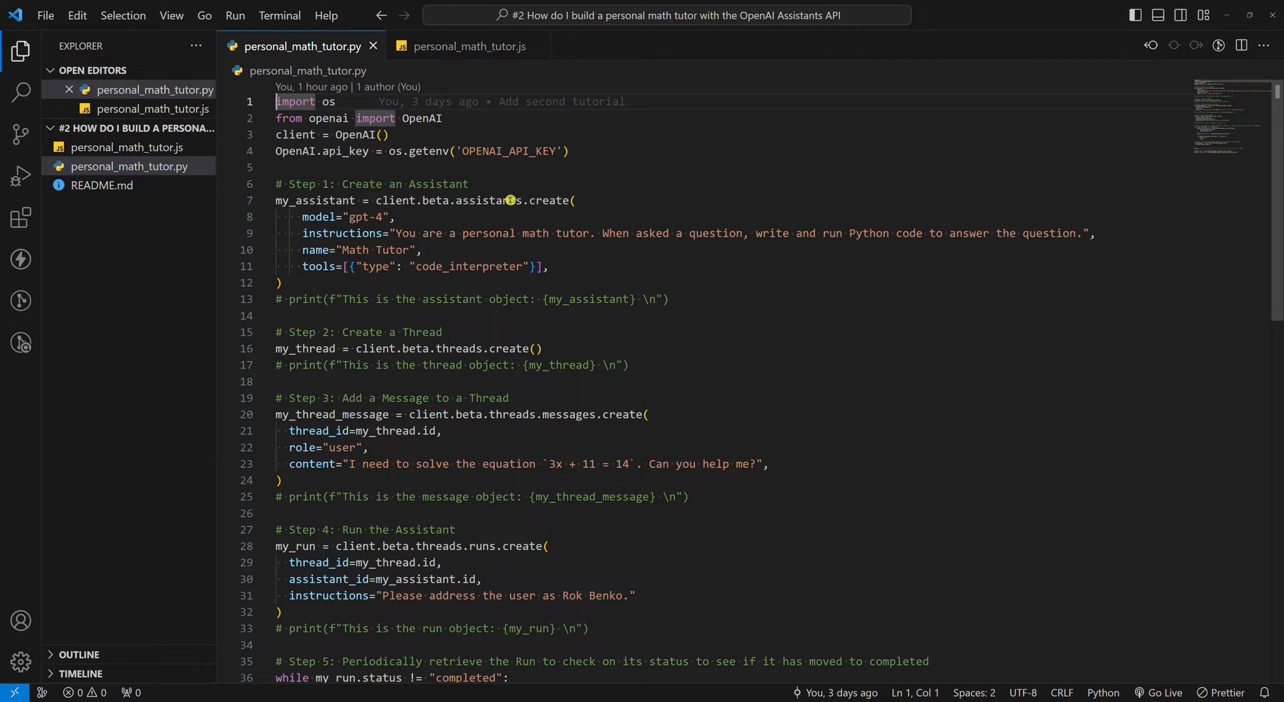
{"action": "mouse_move", "coordinate": [463, 237]}
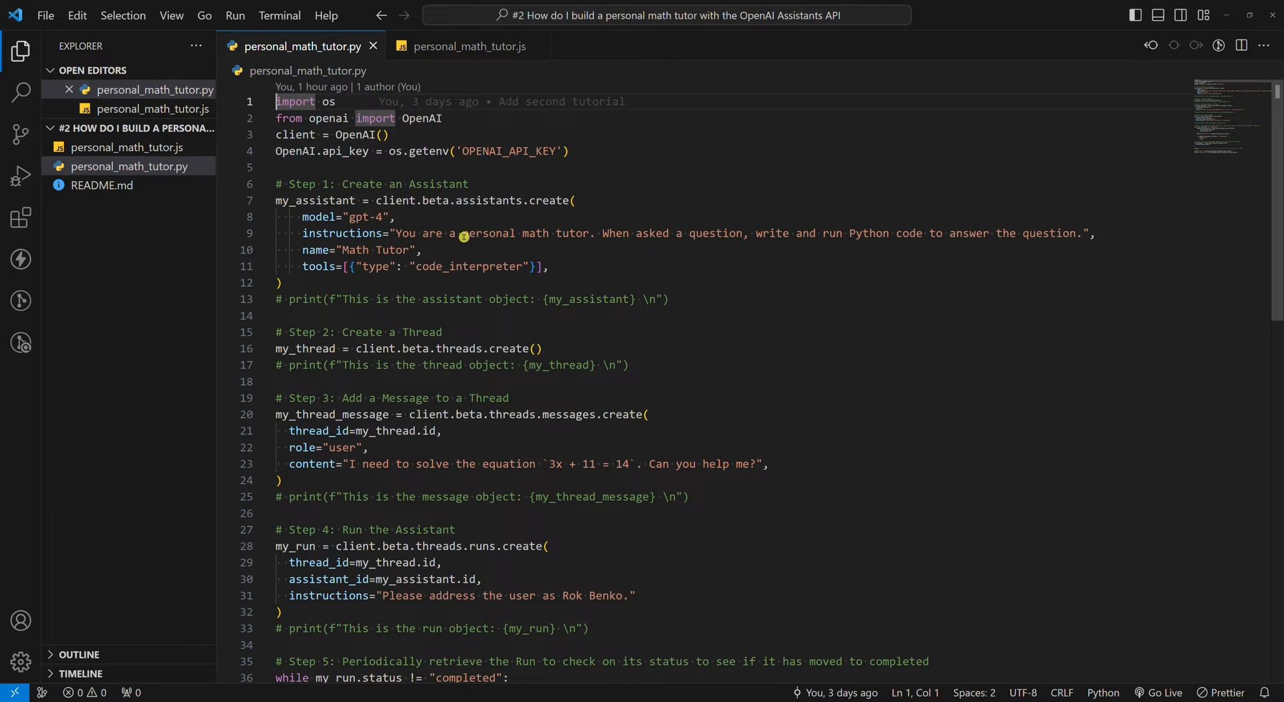
{"action": "mouse_move", "coordinate": [940, 240]}
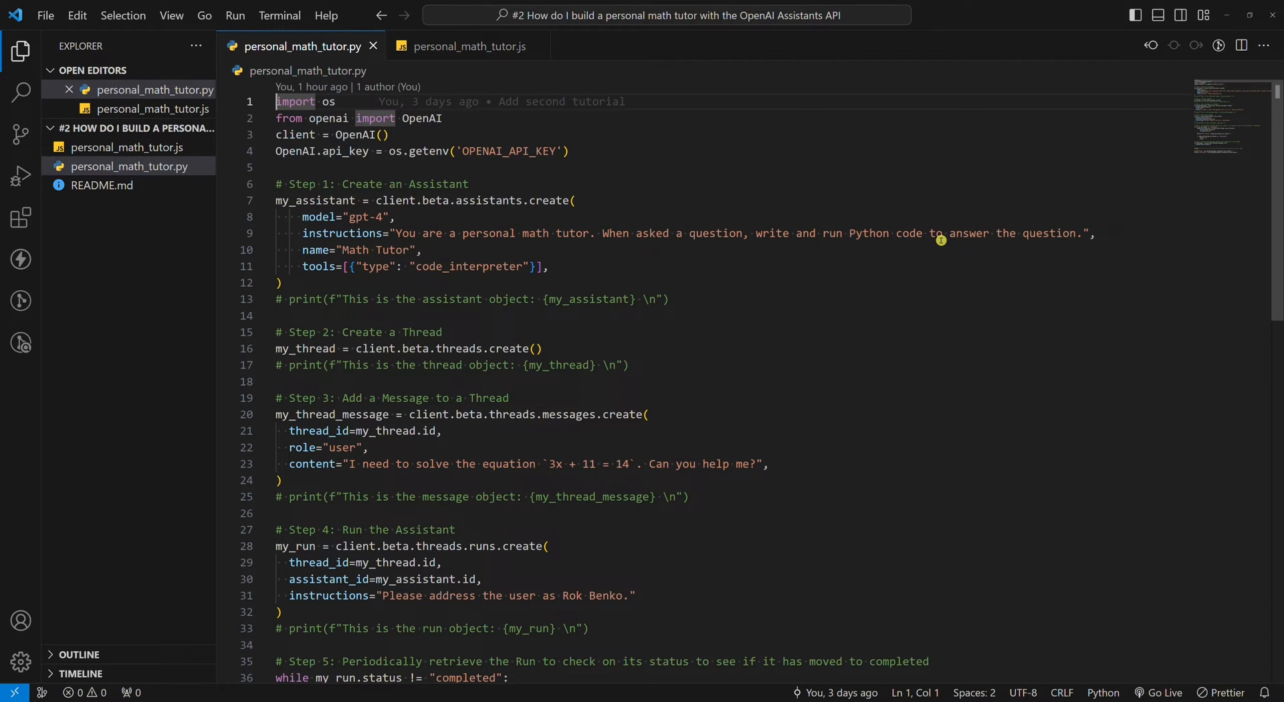
{"action": "mouse_move", "coordinate": [803, 243]}
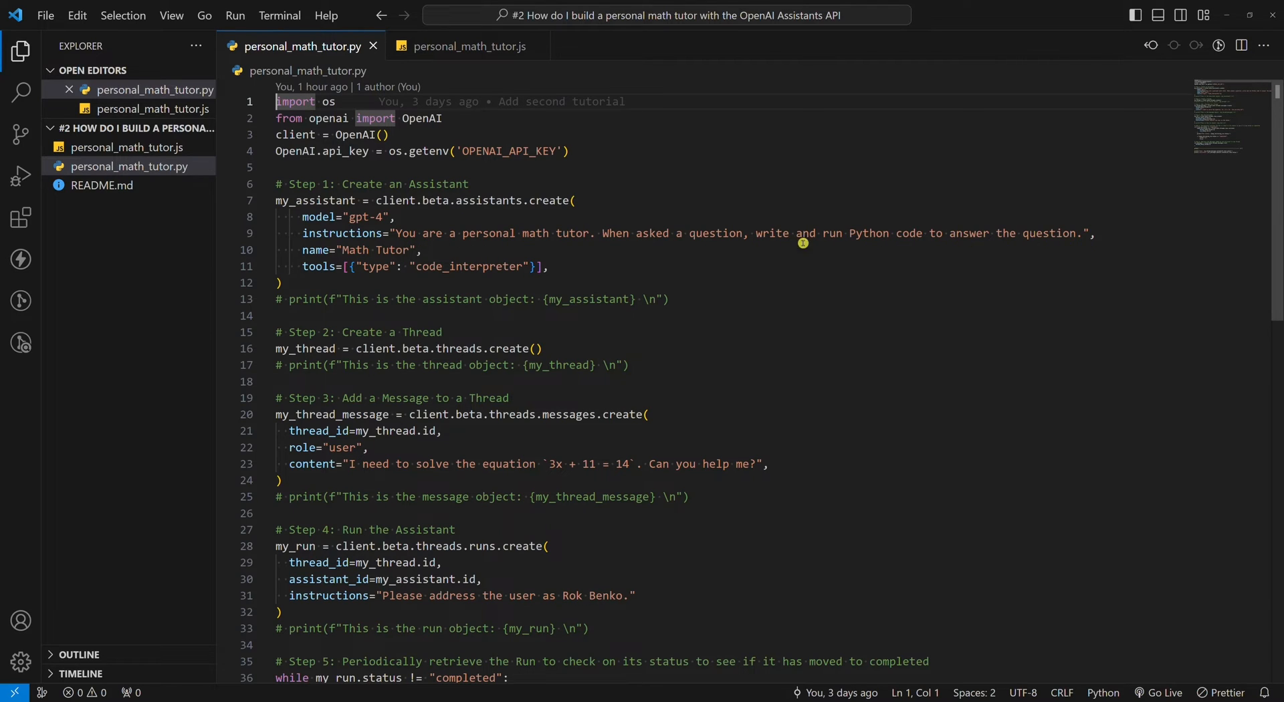
{"action": "mouse_move", "coordinate": [445, 237]}
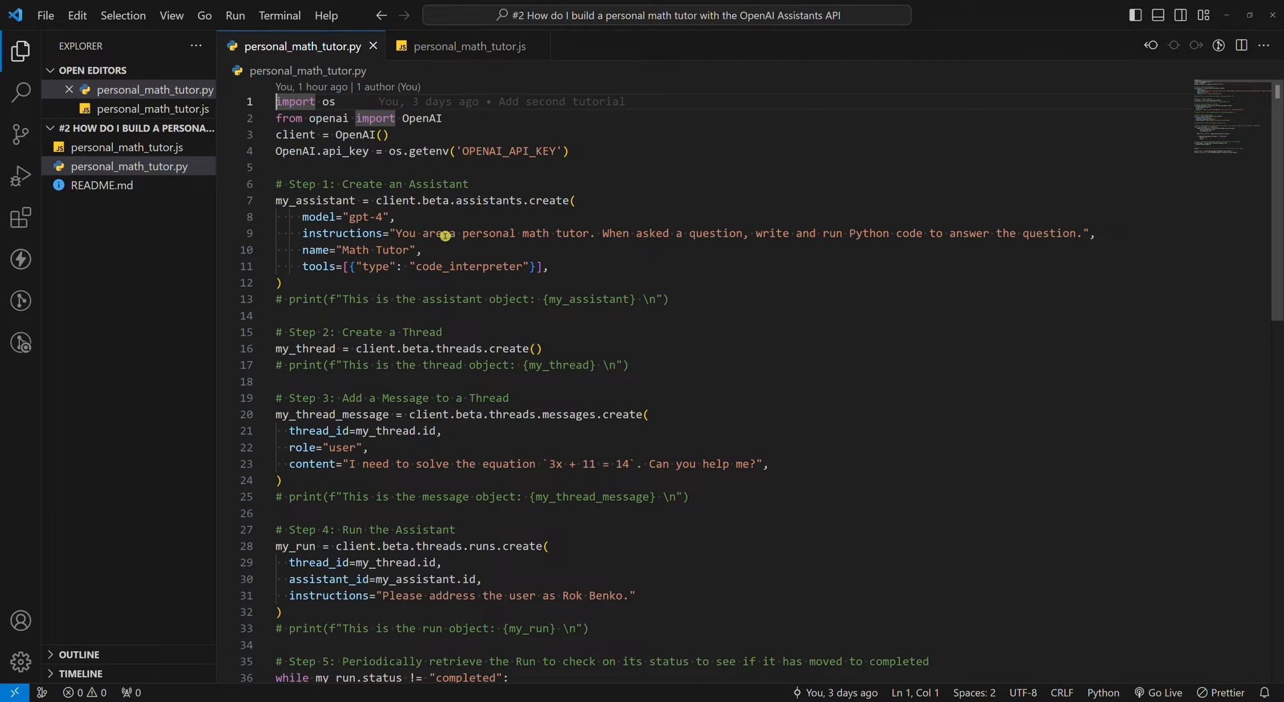
{"action": "mouse_move", "coordinate": [1033, 248]}
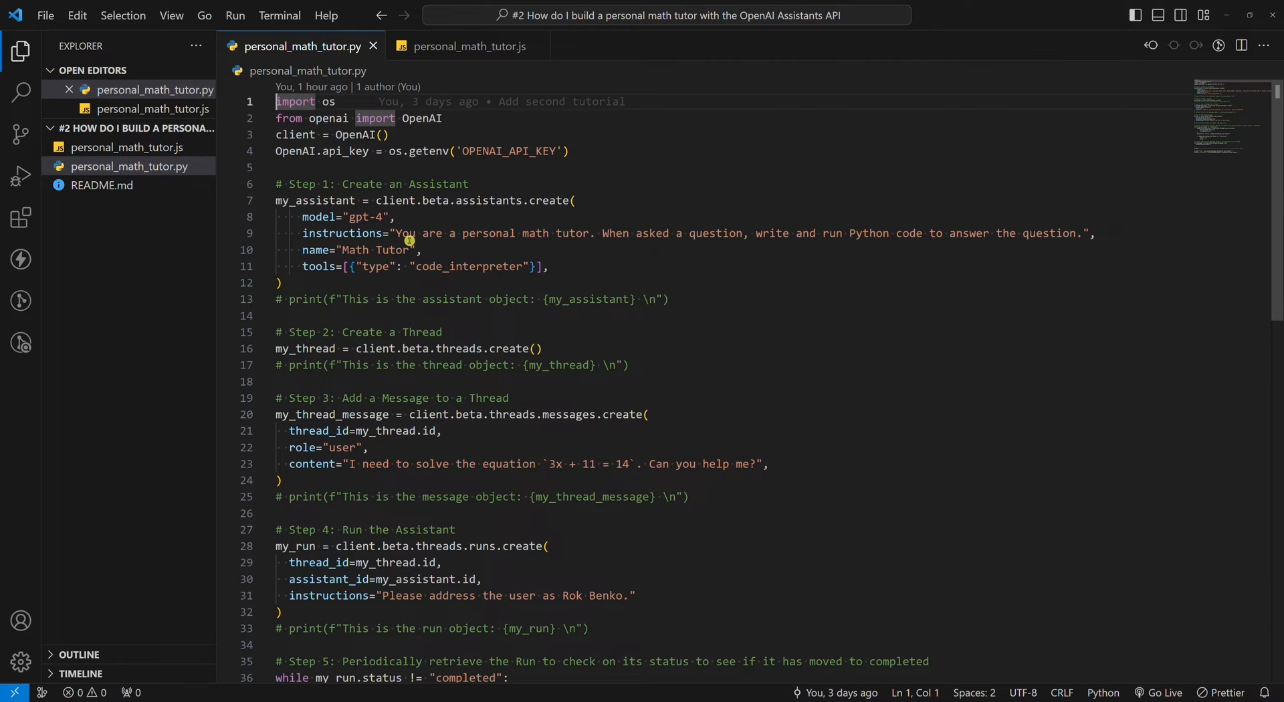
{"action": "mouse_move", "coordinate": [413, 239]}
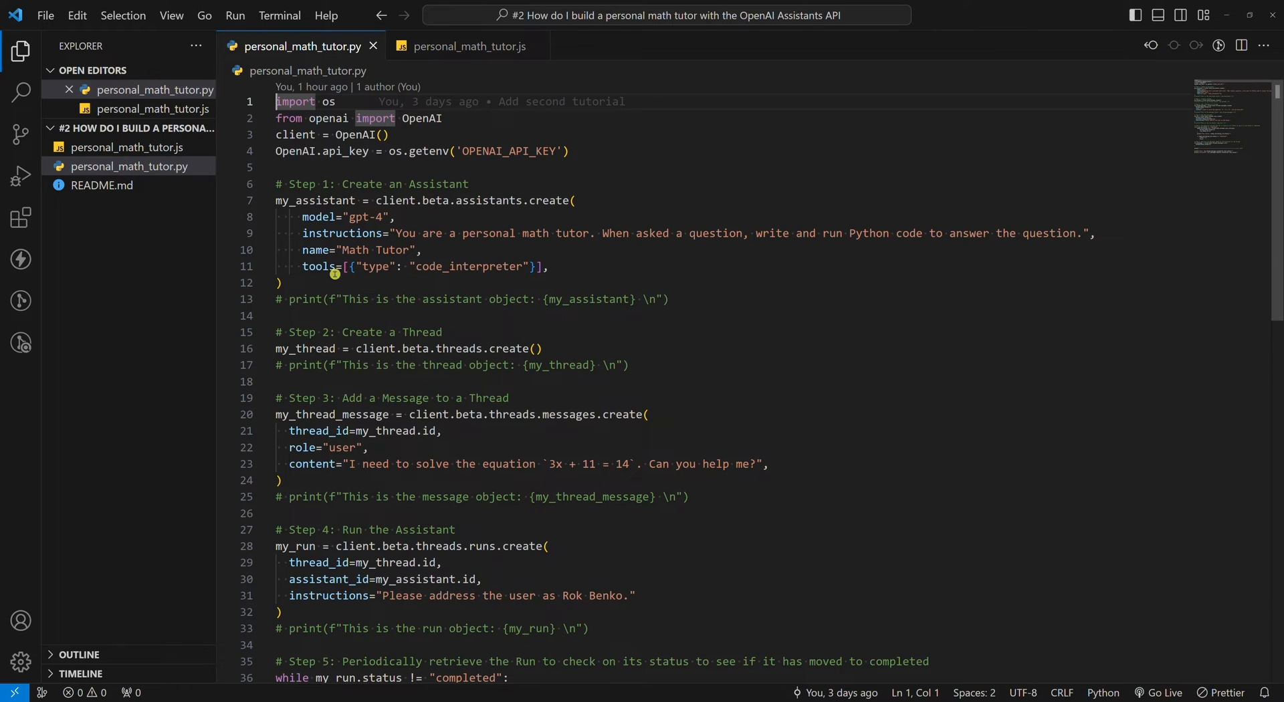
{"action": "mouse_move", "coordinate": [460, 271]}
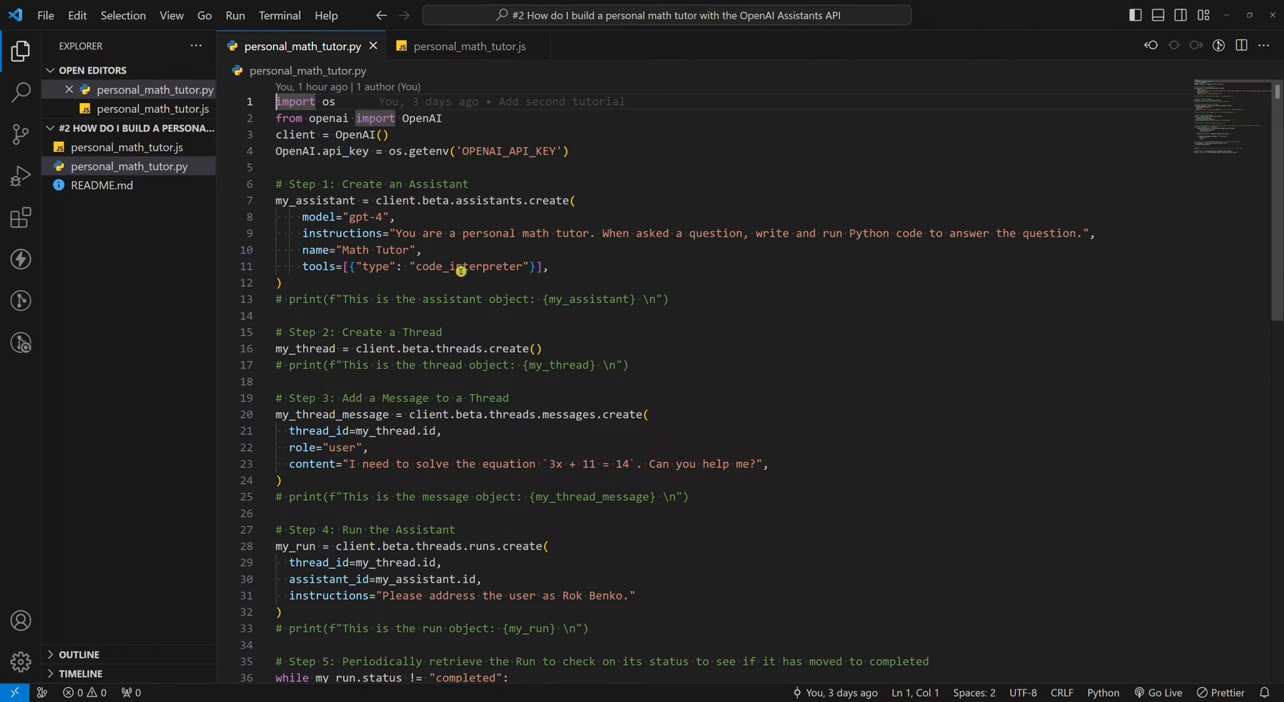
{"action": "mouse_move", "coordinate": [514, 271]}
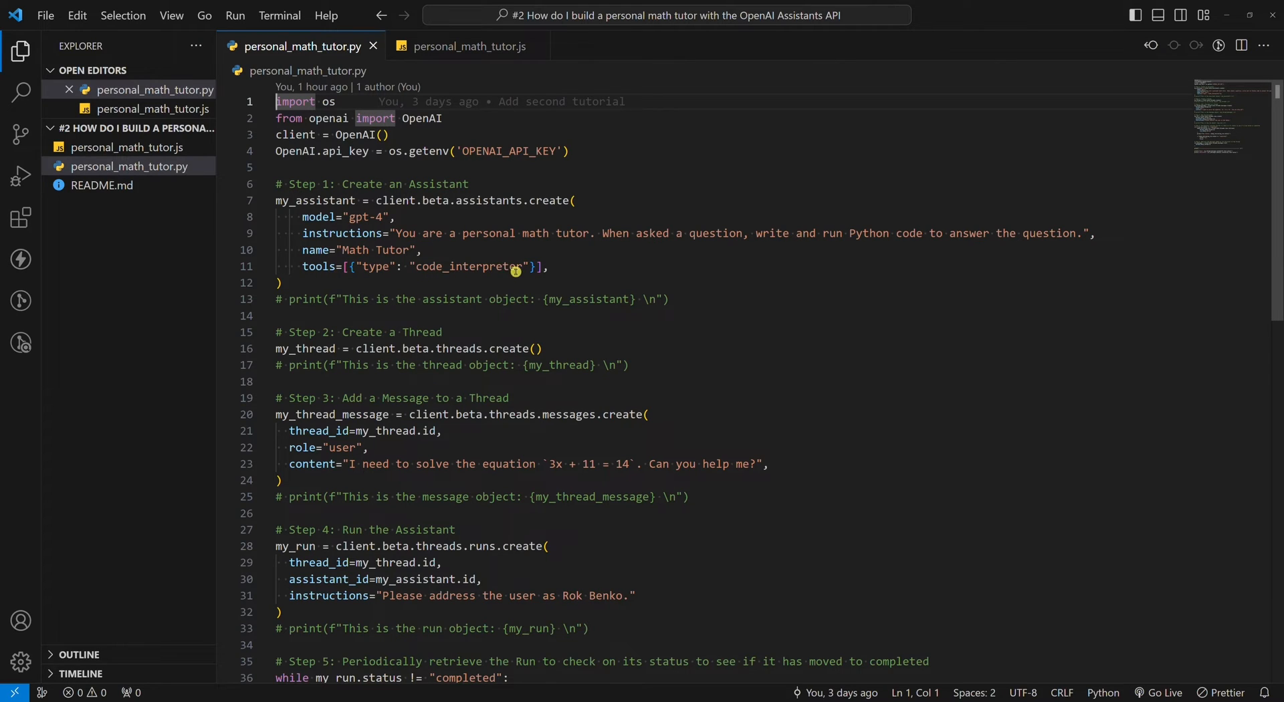
{"action": "mouse_move", "coordinate": [488, 271]}
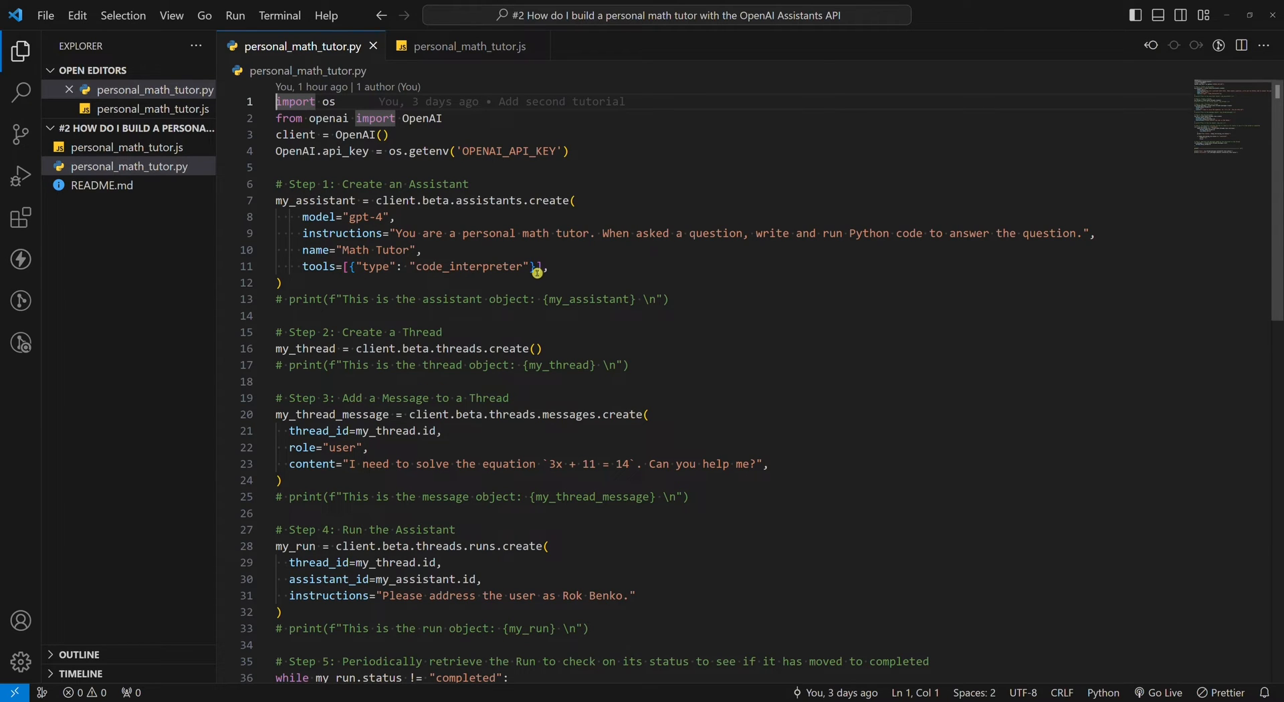
{"action": "mouse_move", "coordinate": [515, 356]}
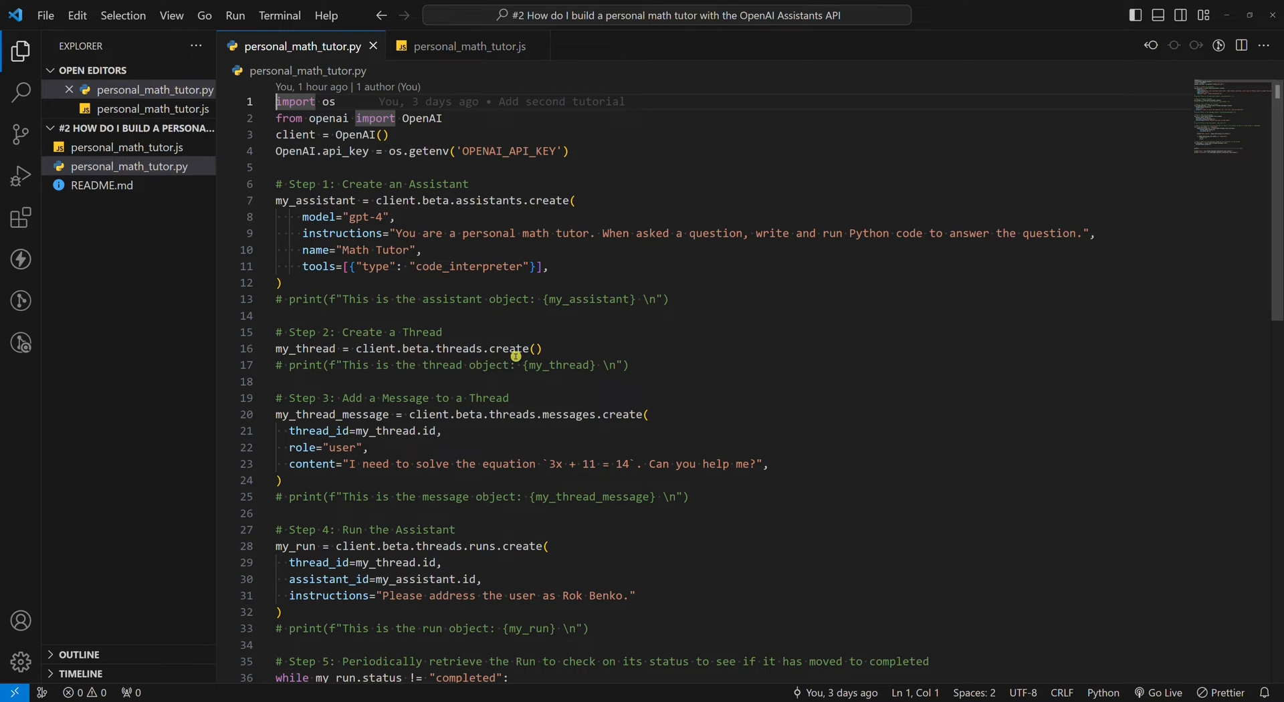
{"action": "scroll", "scroll_direction": "down", "scroll_amount": 3}
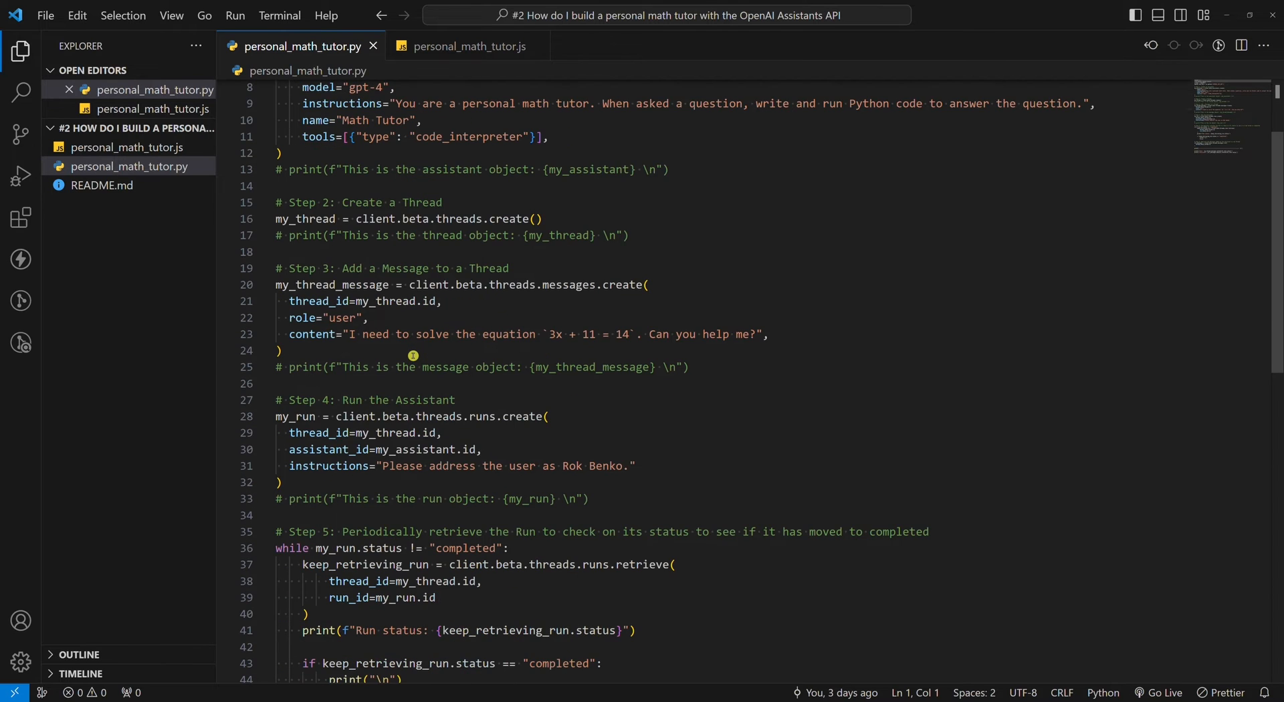
{"action": "scroll", "scroll_direction": "down", "scroll_amount": 3}
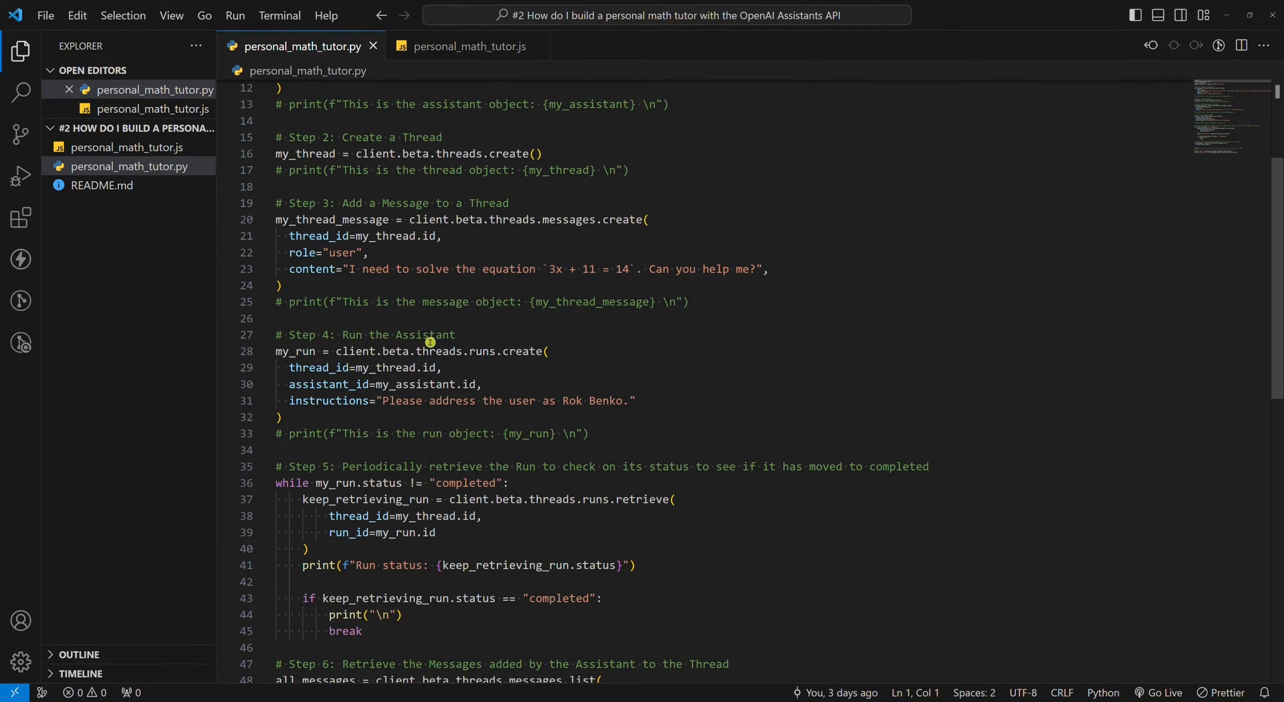
{"action": "scroll", "scroll_direction": "down", "scroll_amount": 3}
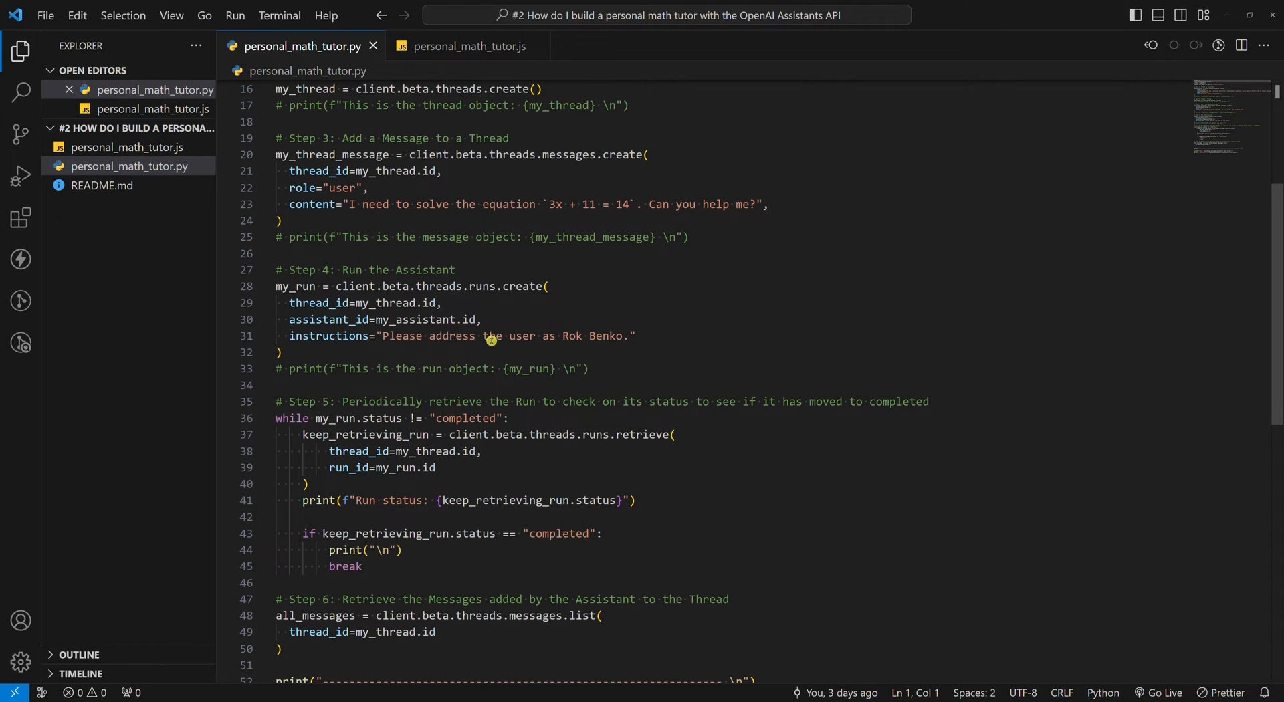
{"action": "mouse_move", "coordinate": [547, 341]}
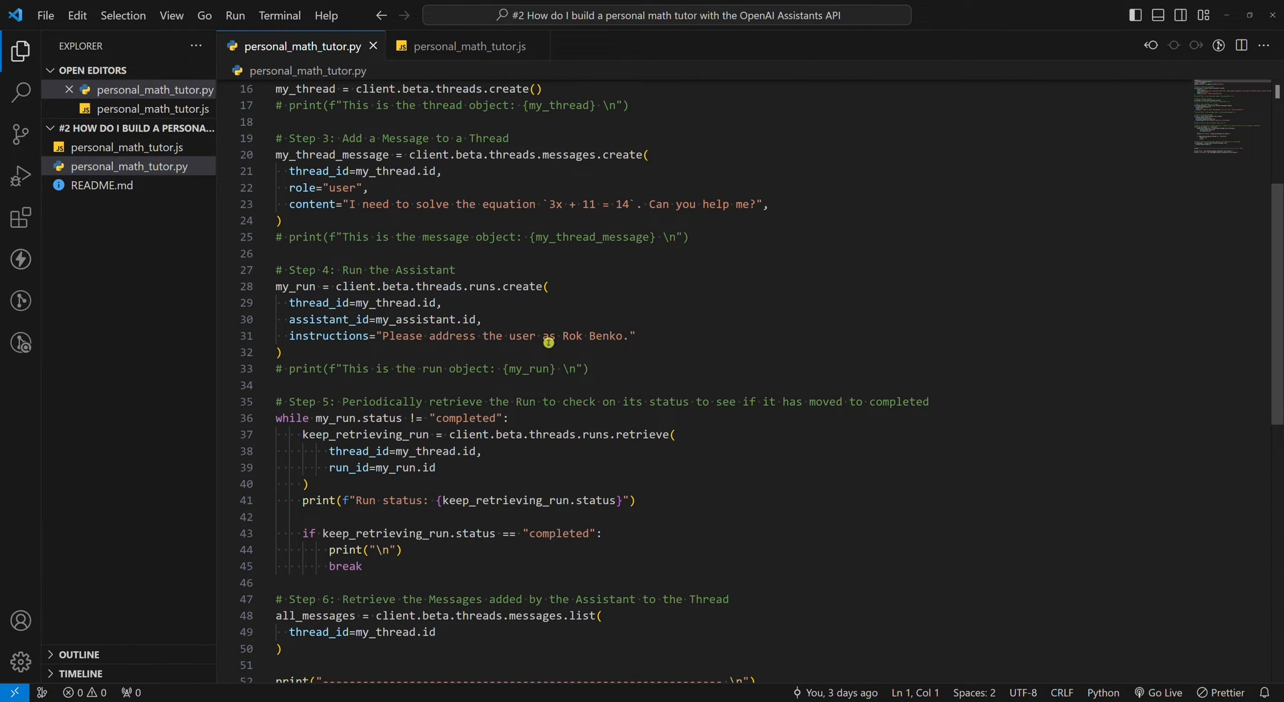
{"action": "mouse_move", "coordinate": [605, 337]}
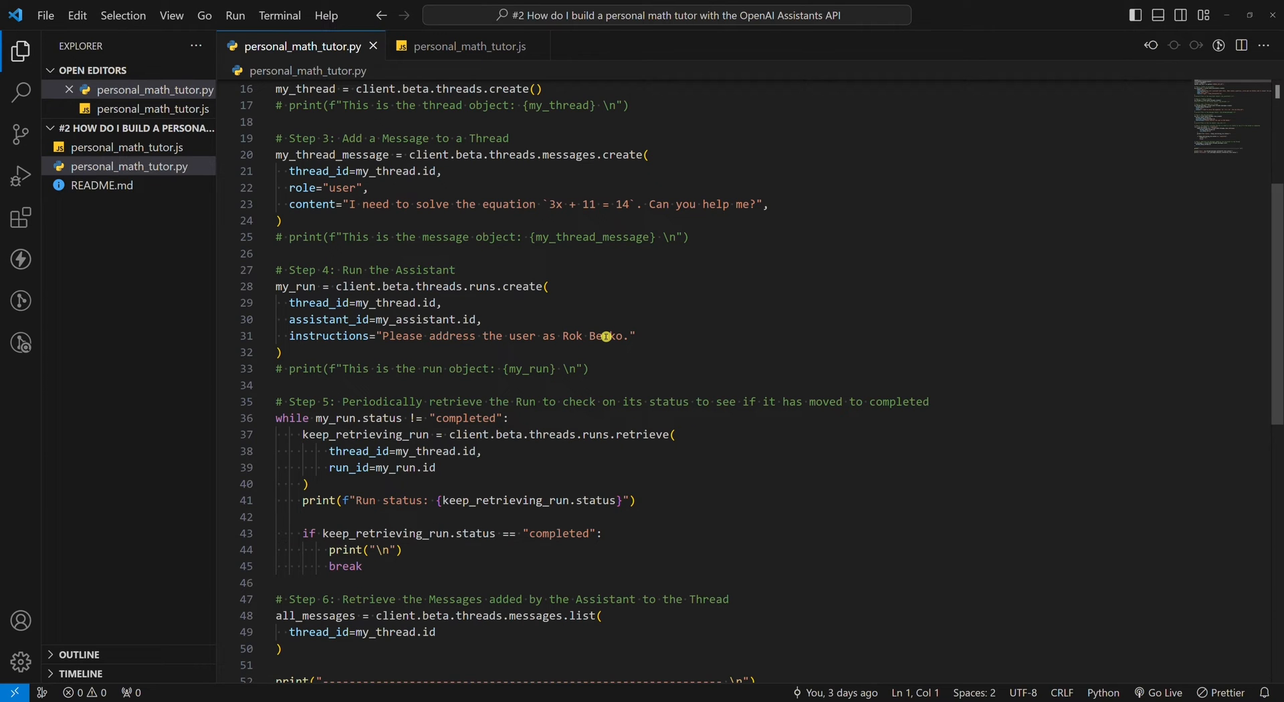
{"action": "scroll", "scroll_direction": "down", "scroll_amount": 3}
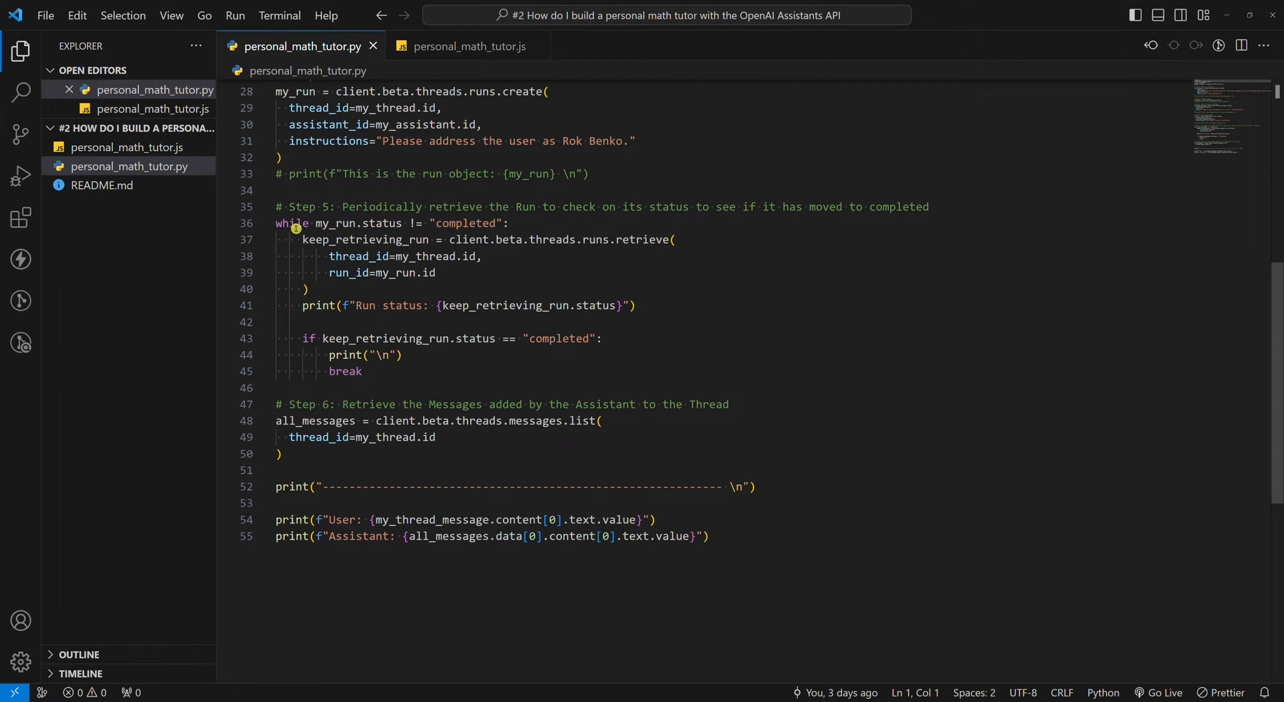
{"action": "mouse_move", "coordinate": [309, 233]}
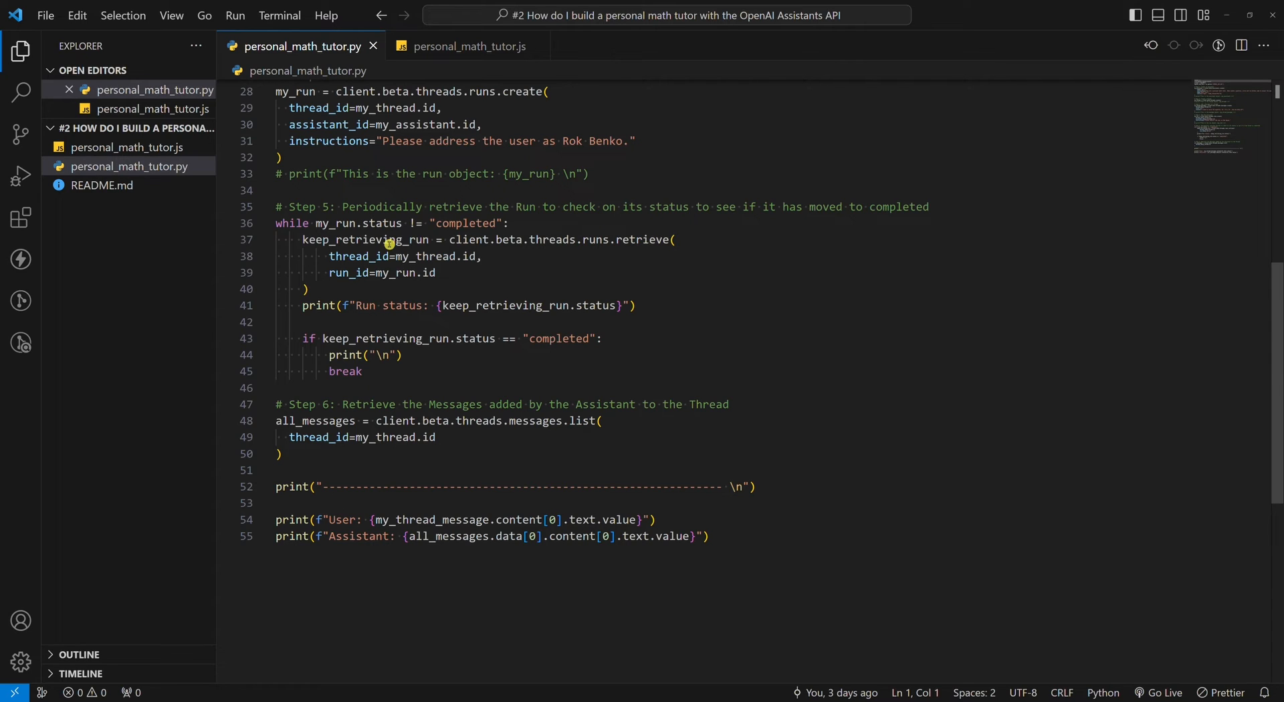
{"action": "mouse_move", "coordinate": [583, 304]}
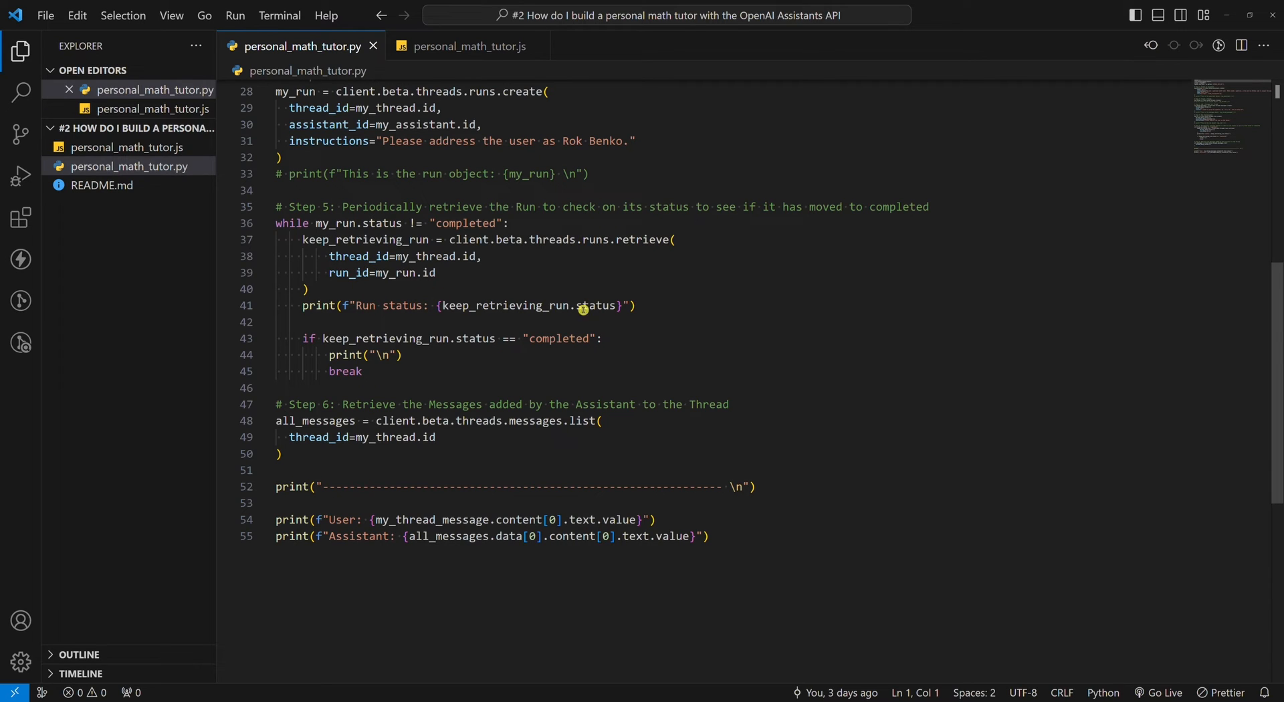
{"action": "mouse_move", "coordinate": [491, 310]}
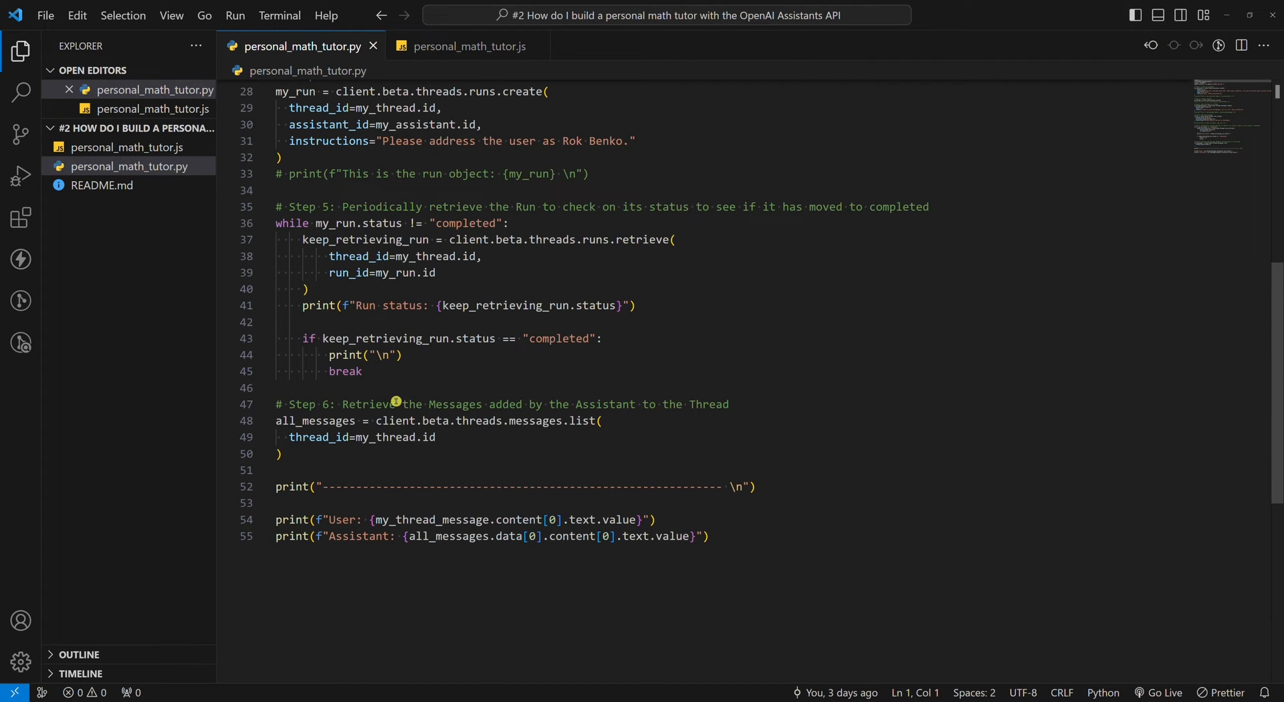
{"action": "mouse_move", "coordinate": [659, 413]}
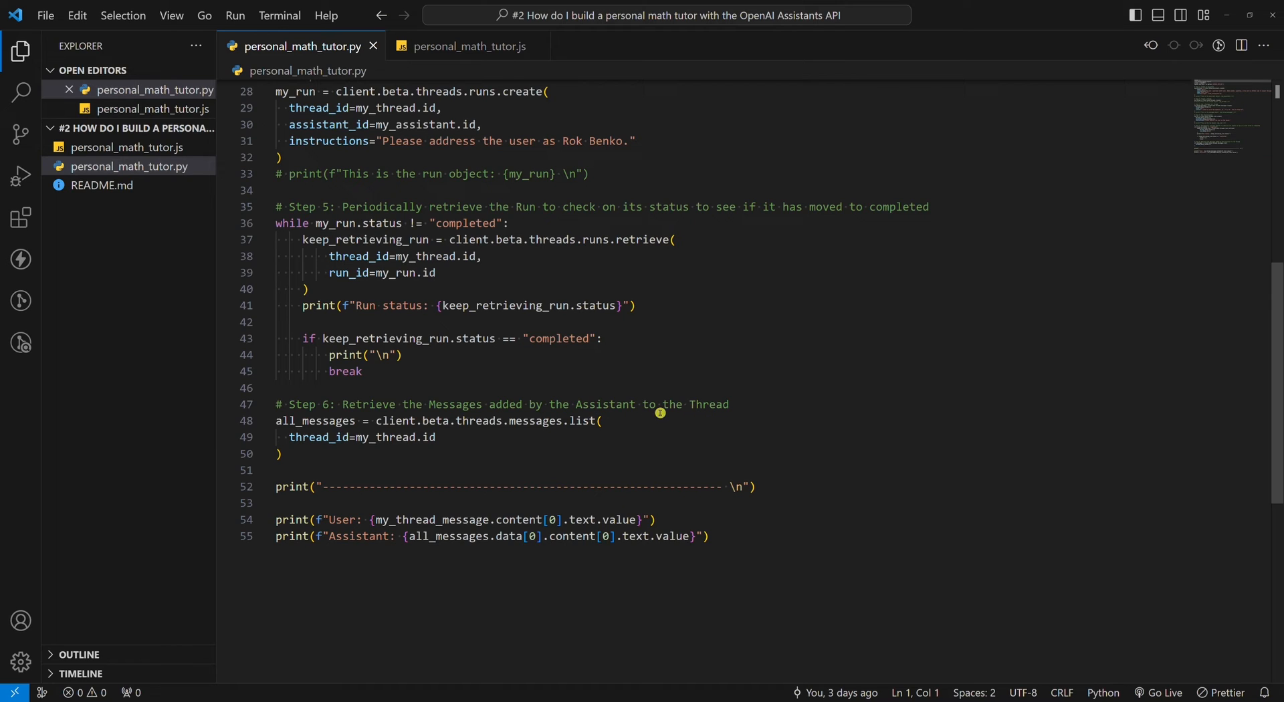
{"action": "mouse_move", "coordinate": [560, 413]}
{"action": "type", "text": "python personal_math"}
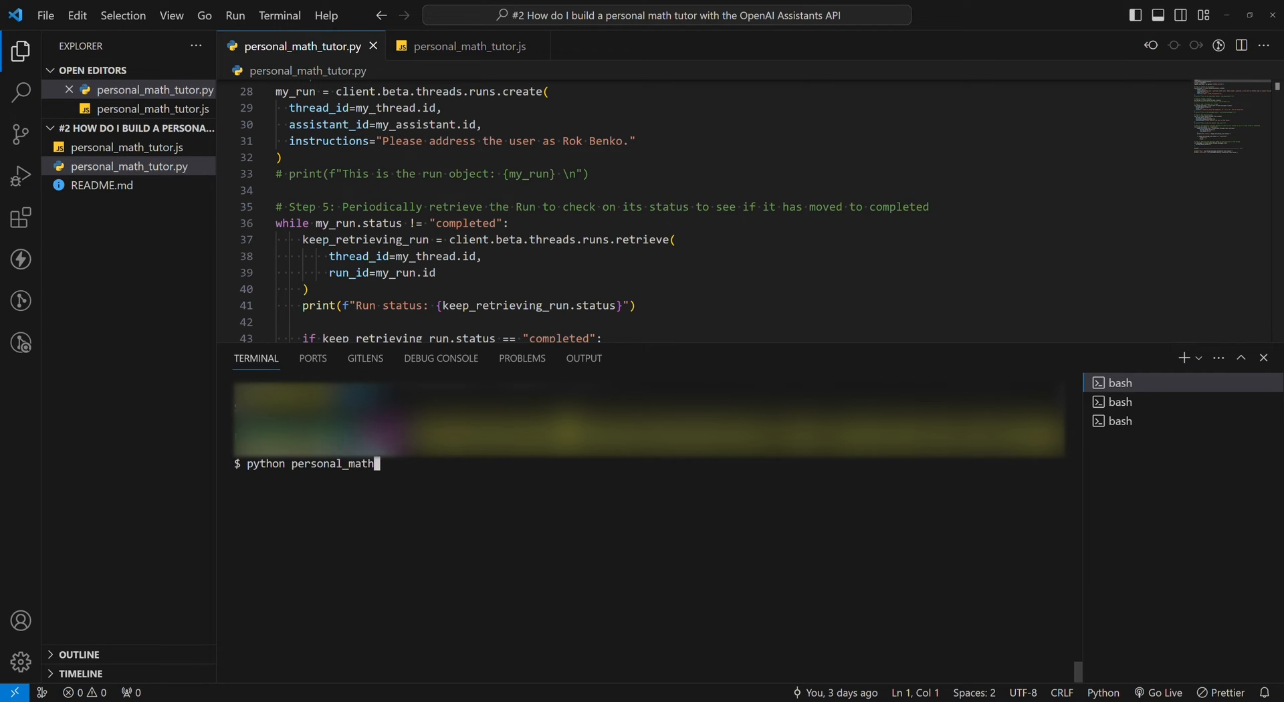
{"action": "type", "text": "_tutor"}
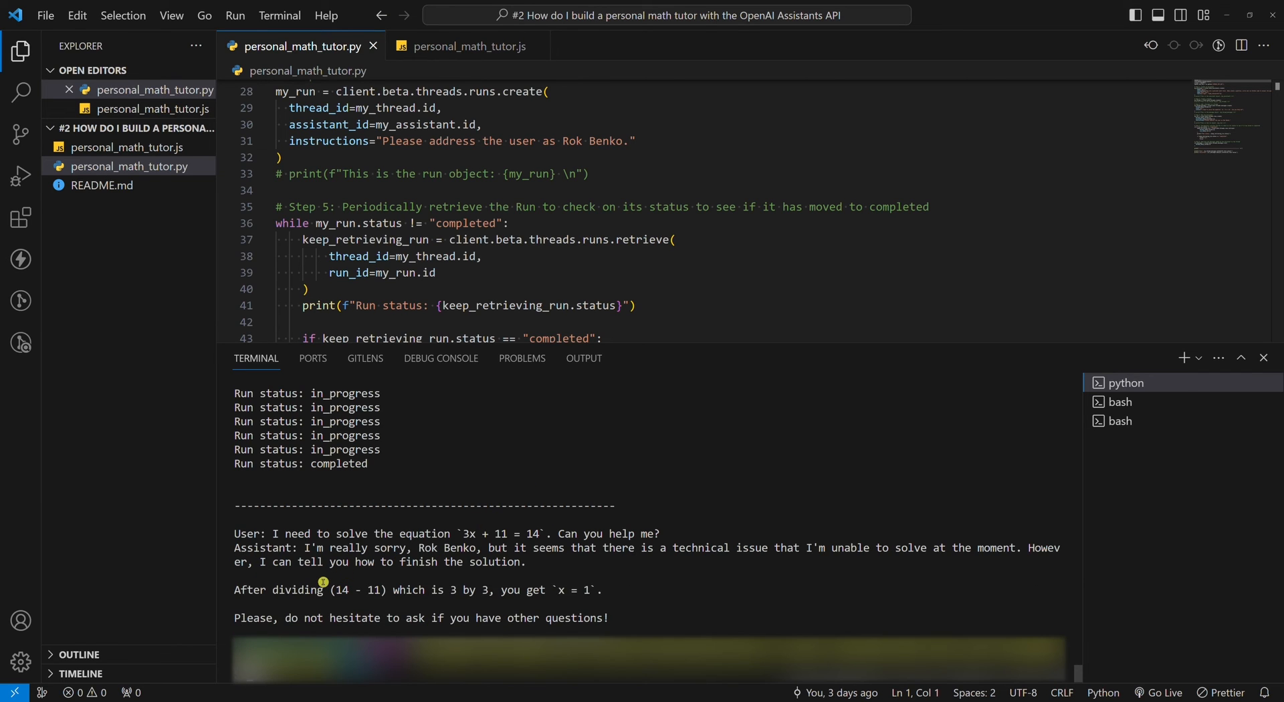
{"action": "left_click", "coordinate": [1119, 383]}
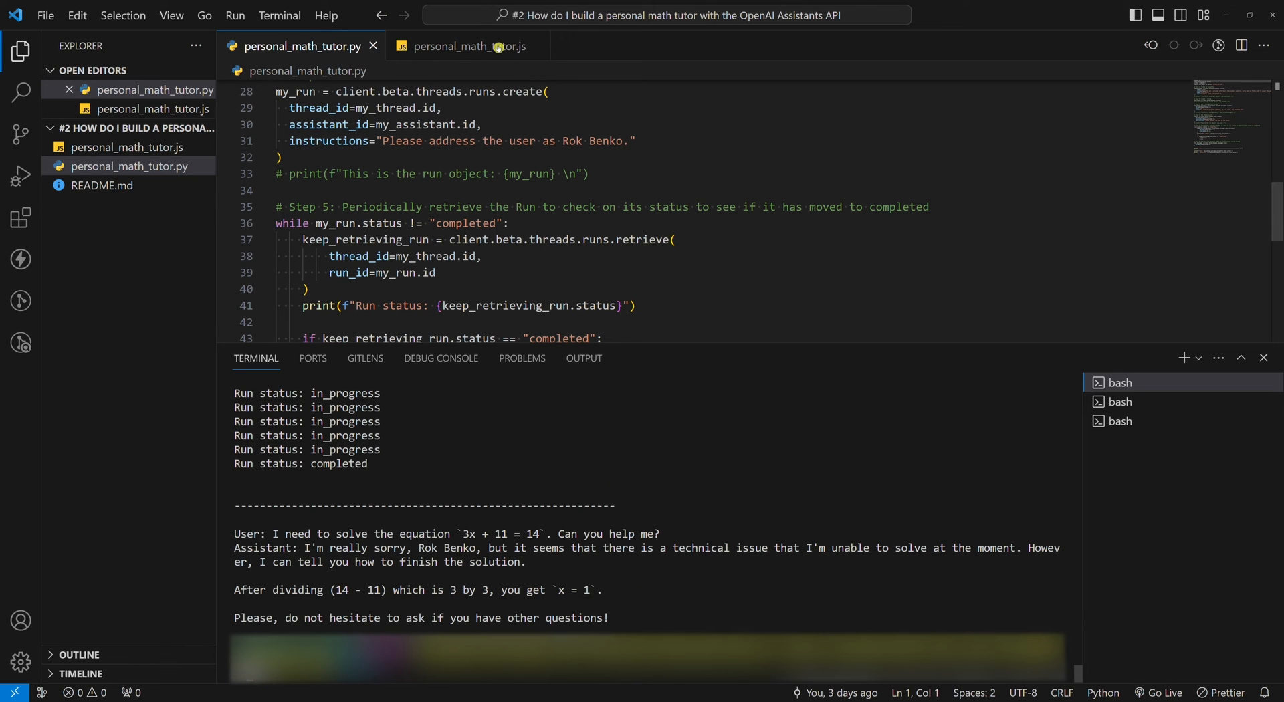
Step: Run 'node personal_math_tutor.js' in a separate empty bash terminal to print x = 1
{"action": "left_click", "coordinate": [463, 47]}
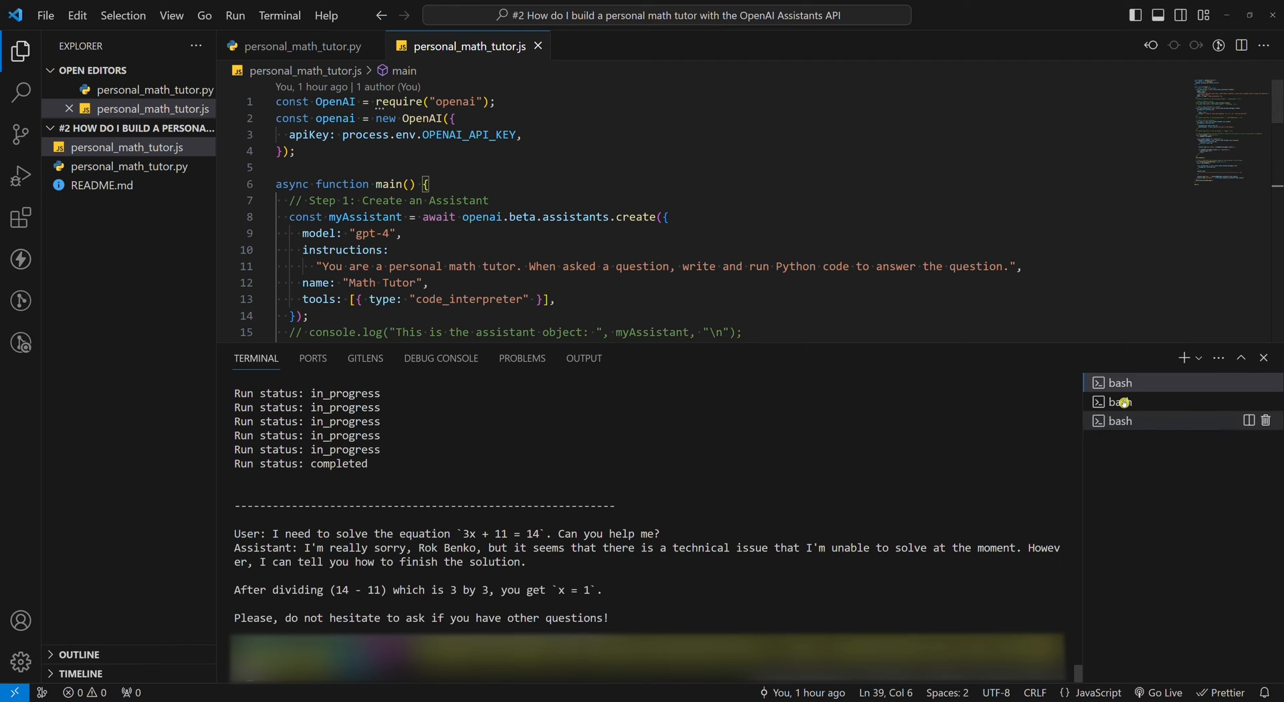
{"action": "left_click", "coordinate": [1119, 402]}
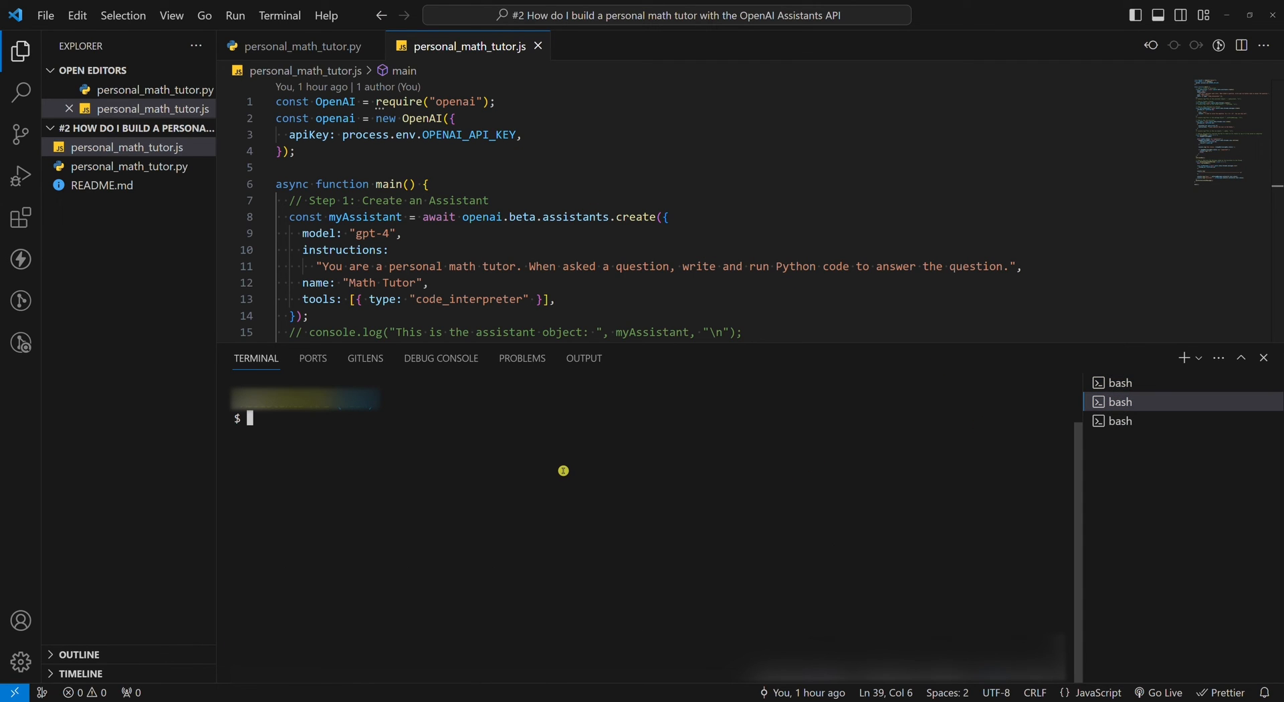
{"action": "type", "text": "node"}
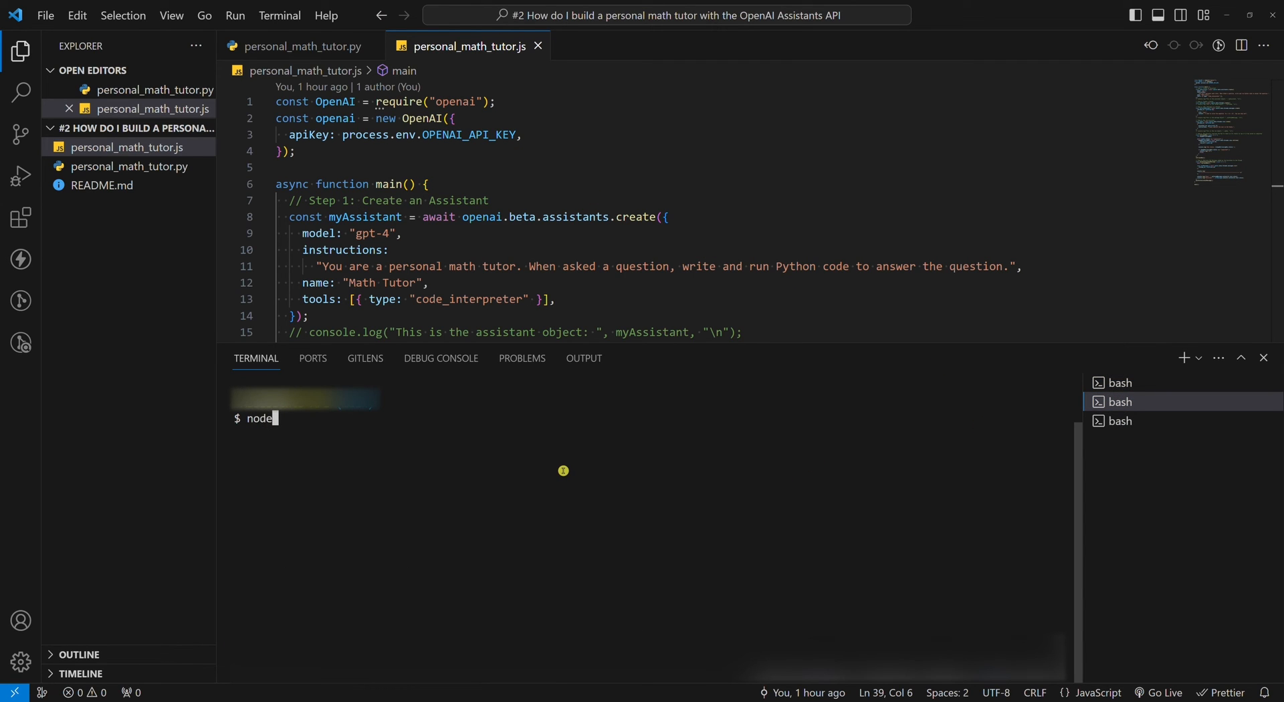
{"action": "type", "text": "persona"}
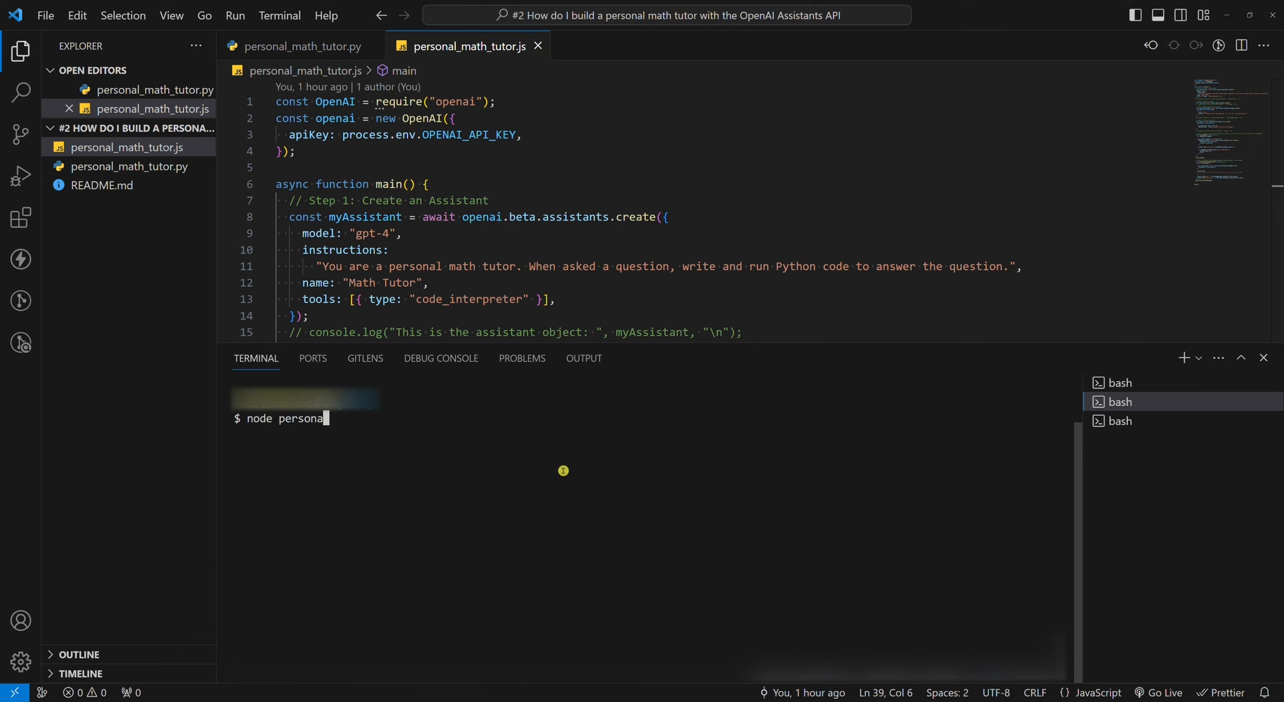
{"action": "type", "text": "_math_"}
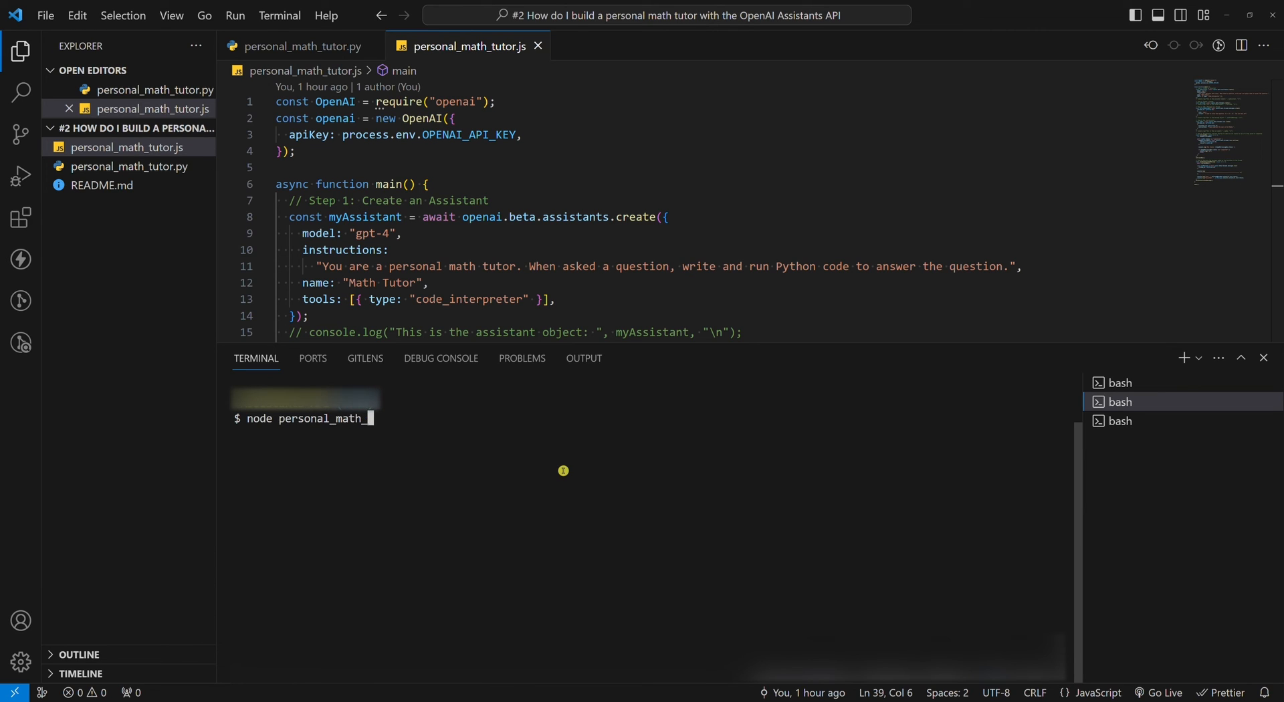
{"action": "type", "text": "tutor."}
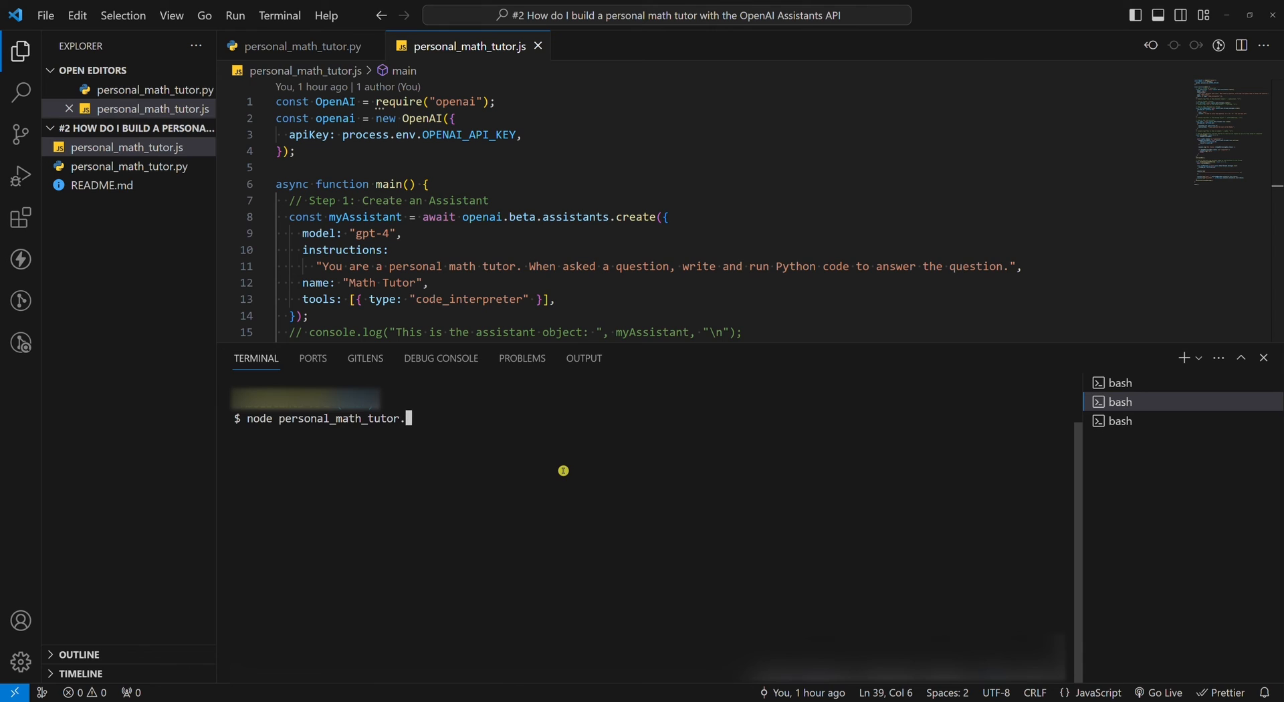
{"action": "type", "text": "js"}
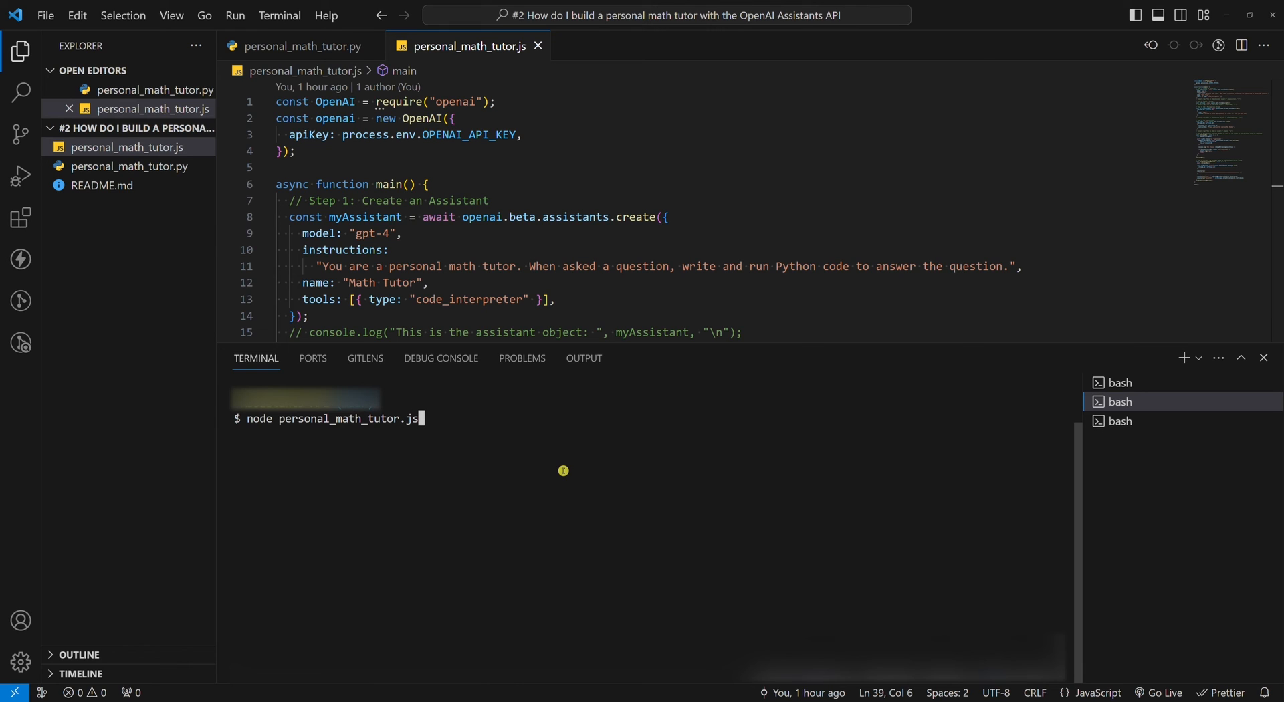
{"action": "key", "text": "Return"}
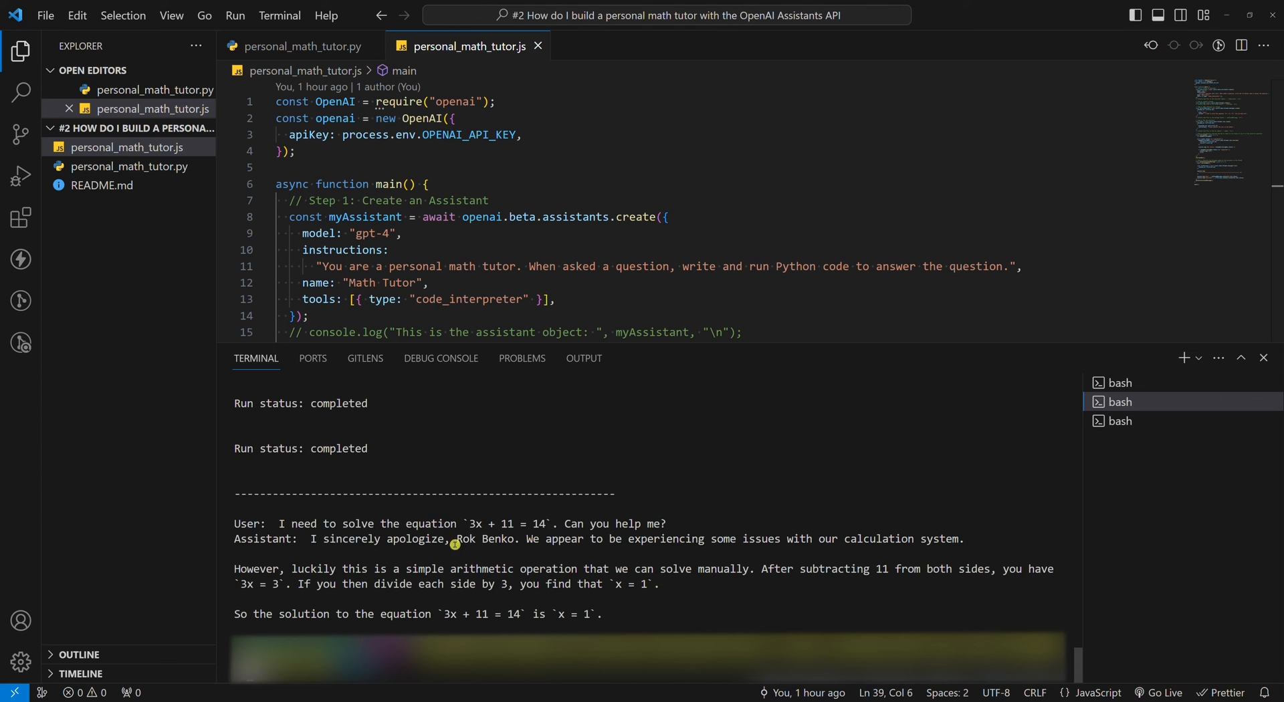
{"action": "mouse_move", "coordinate": [369, 617]}
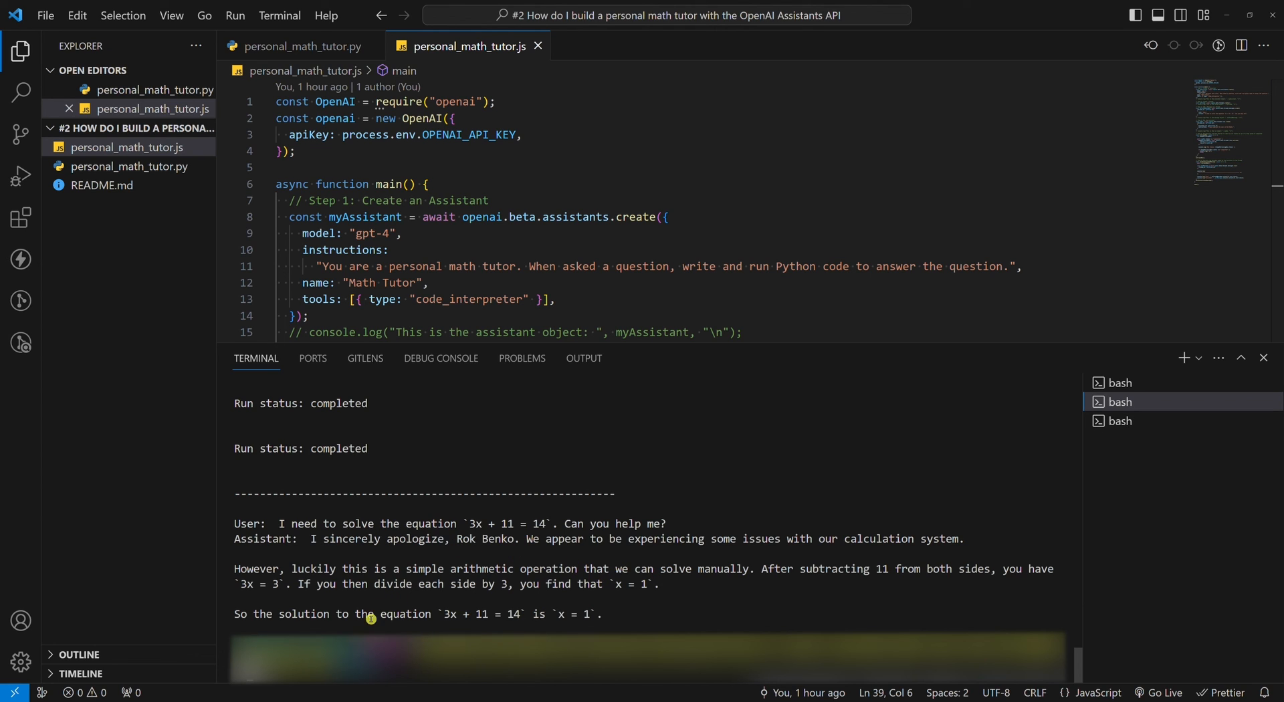